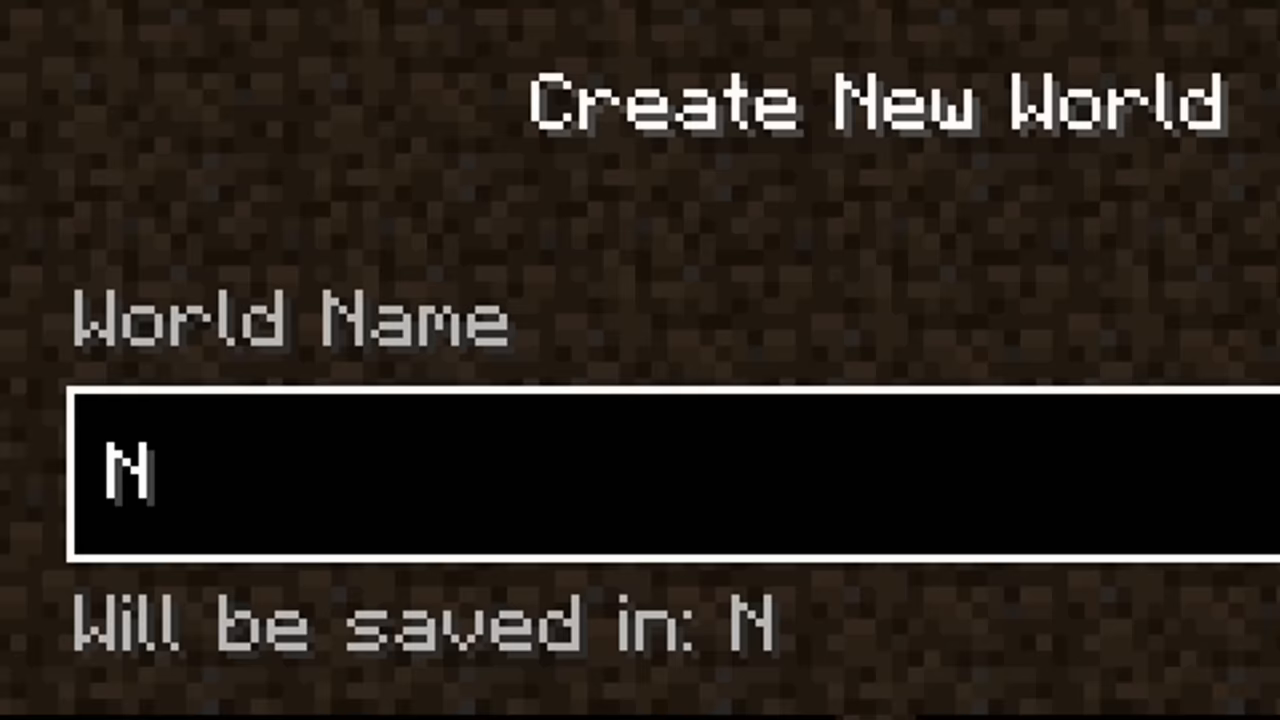
Name the world 'im an animator now' and create it in Creative mode with cheats on.
type("im an animator now")
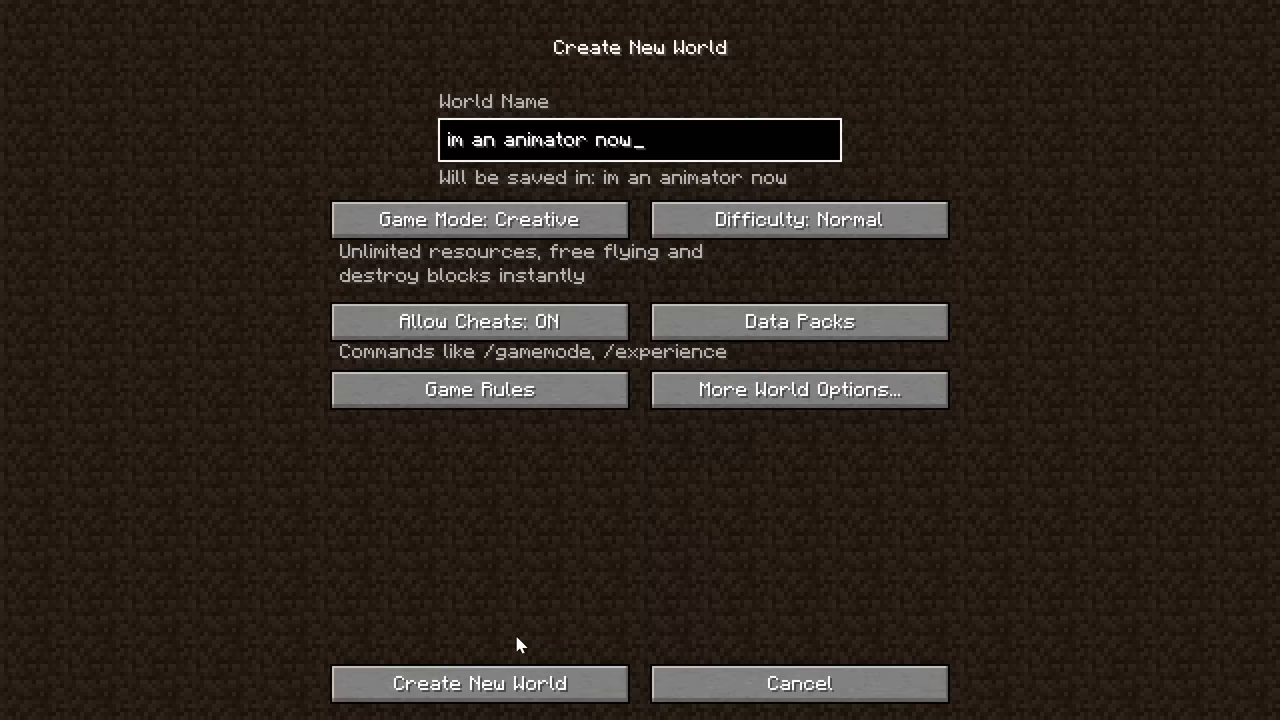
left_click(480, 684)
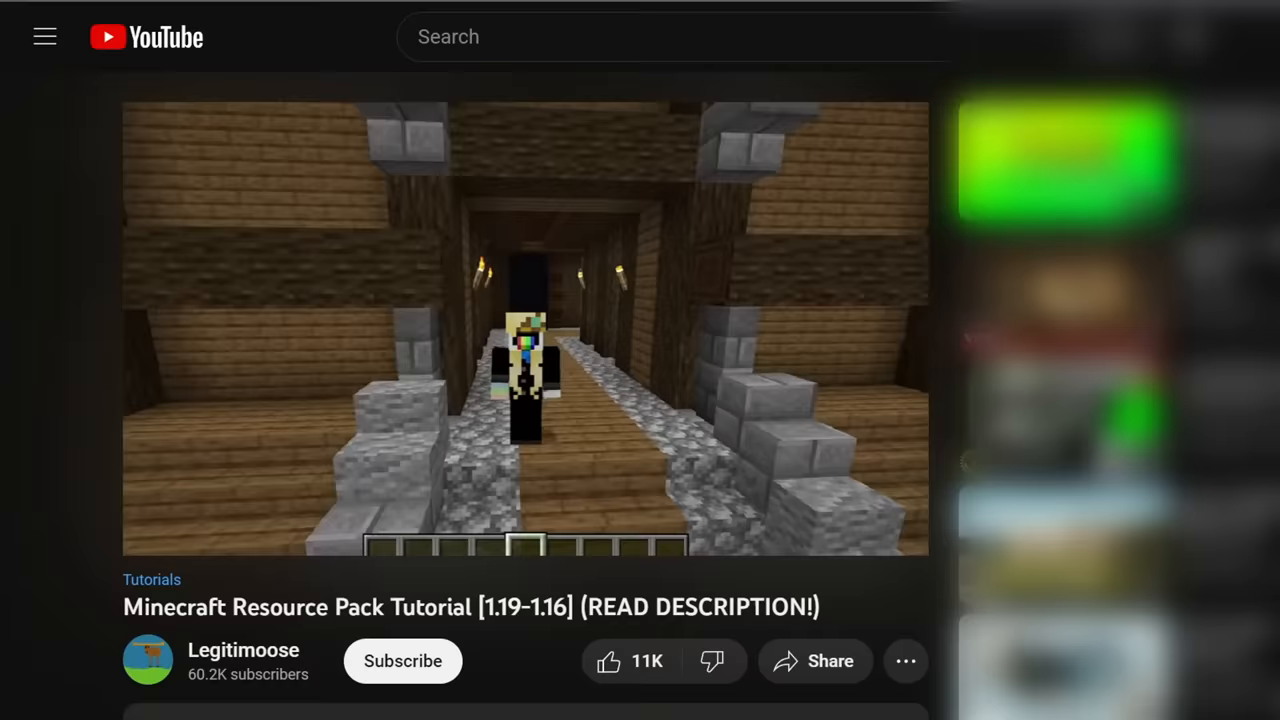
right_click(376, 252)
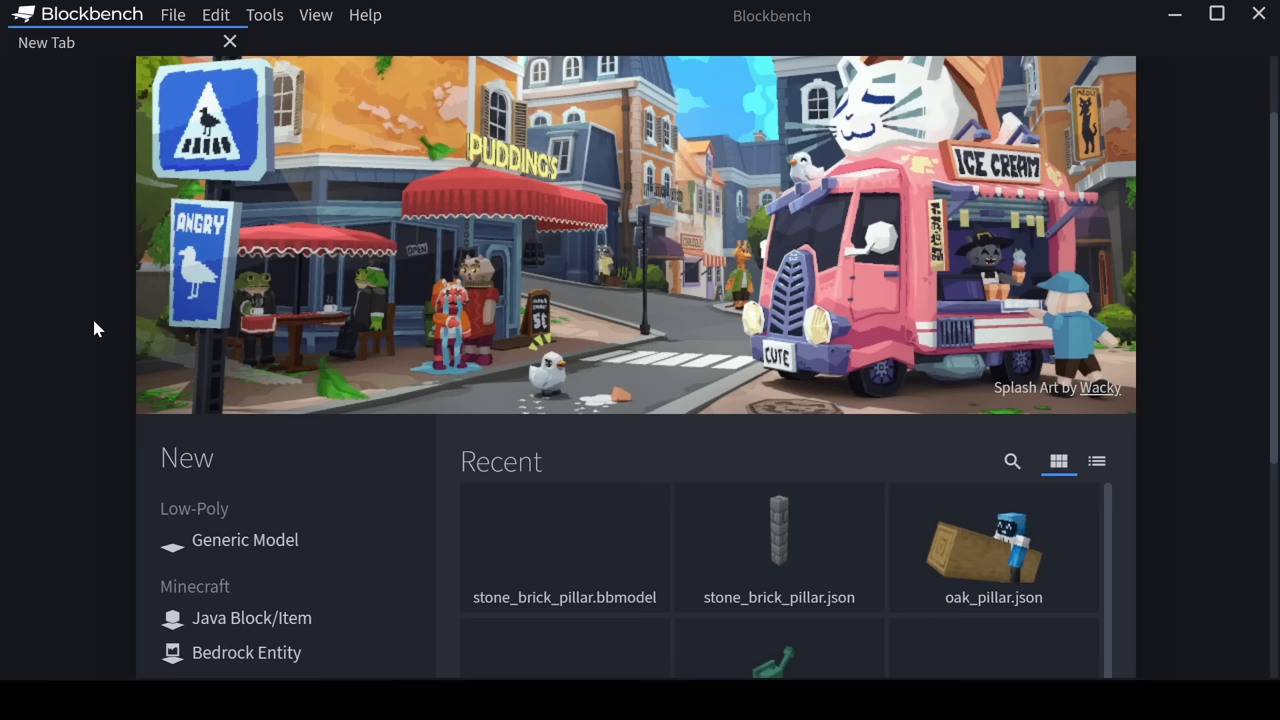
mouse_move(764, 252)
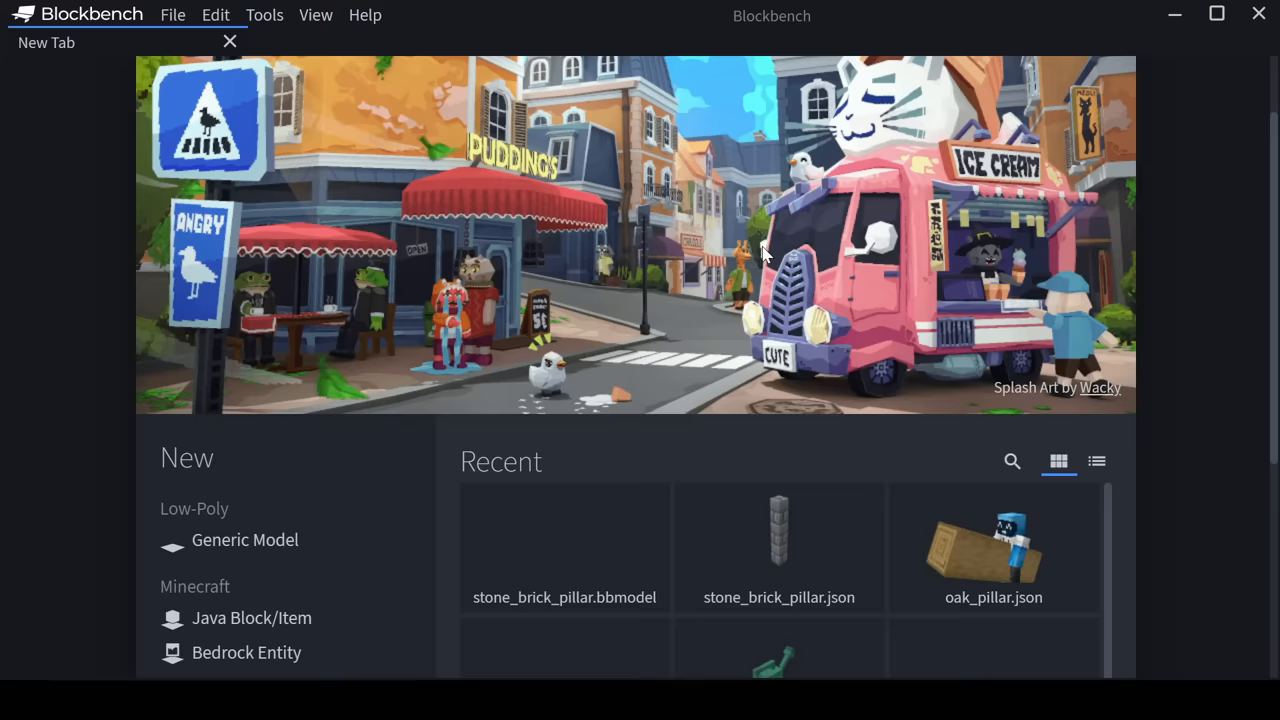
mouse_move(170, 16)
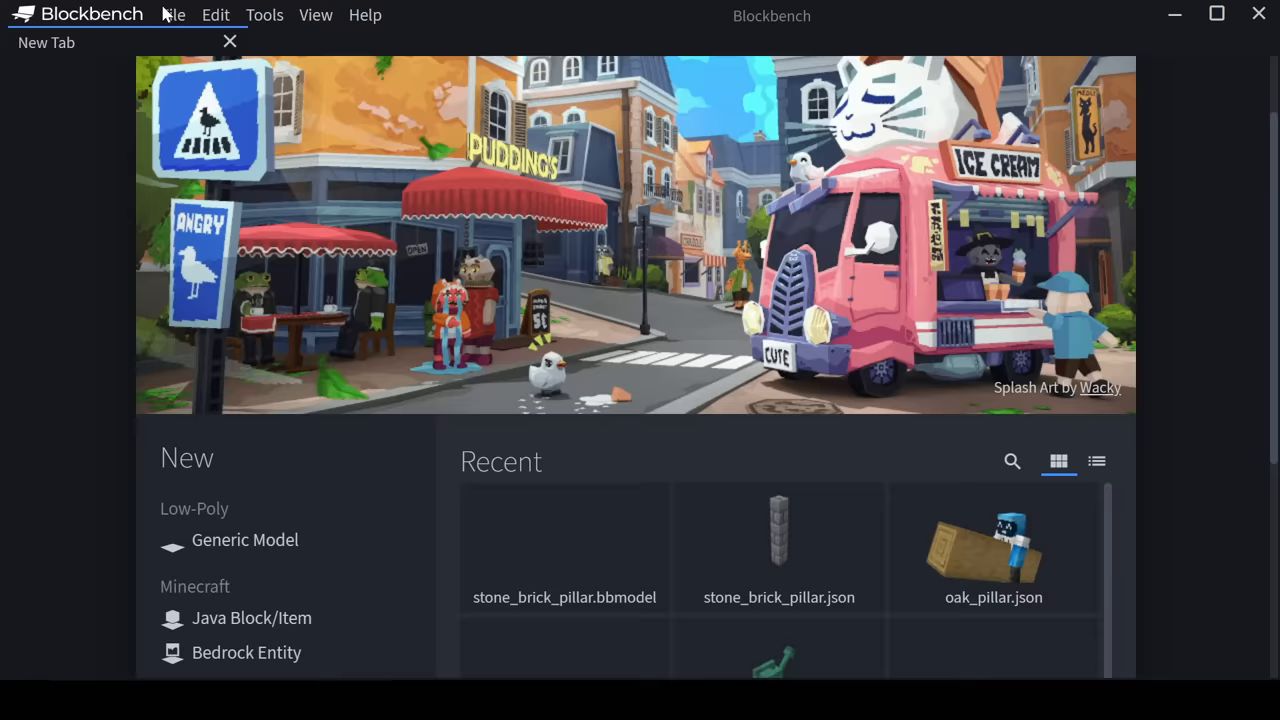
Create a new Java Block/Item project named spruce_wall.
left_click(252, 616)
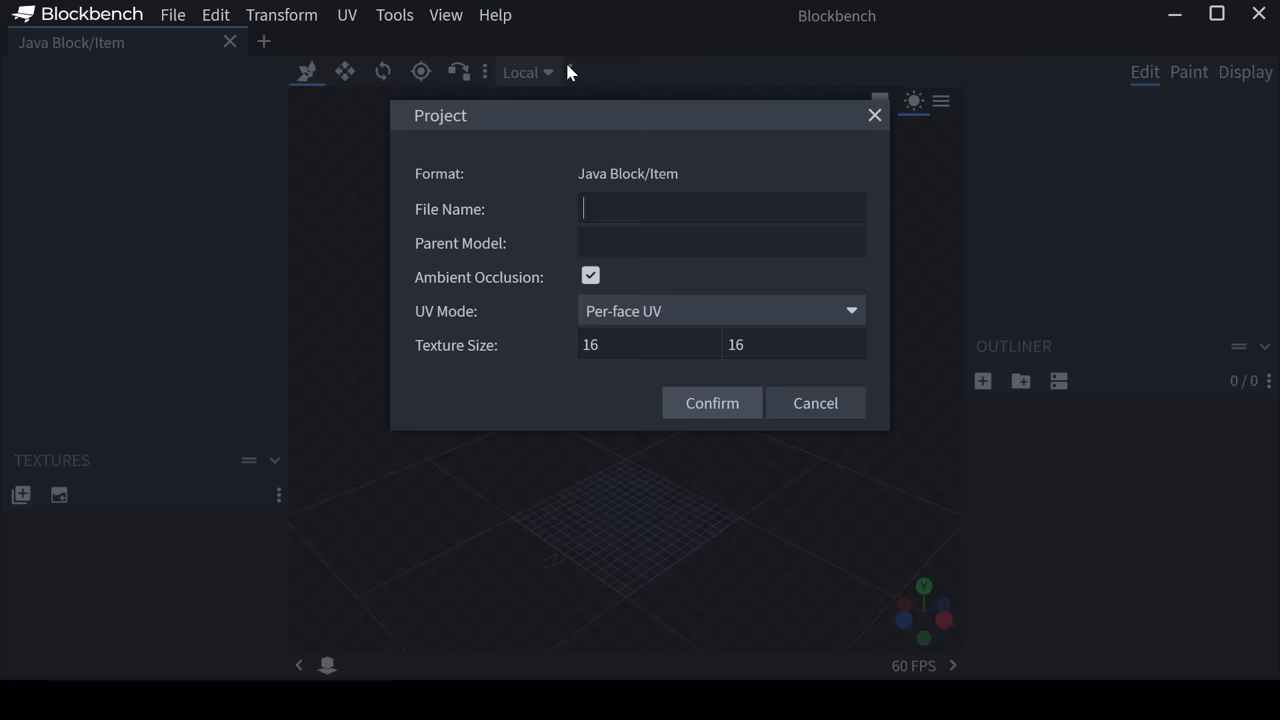
type("s")
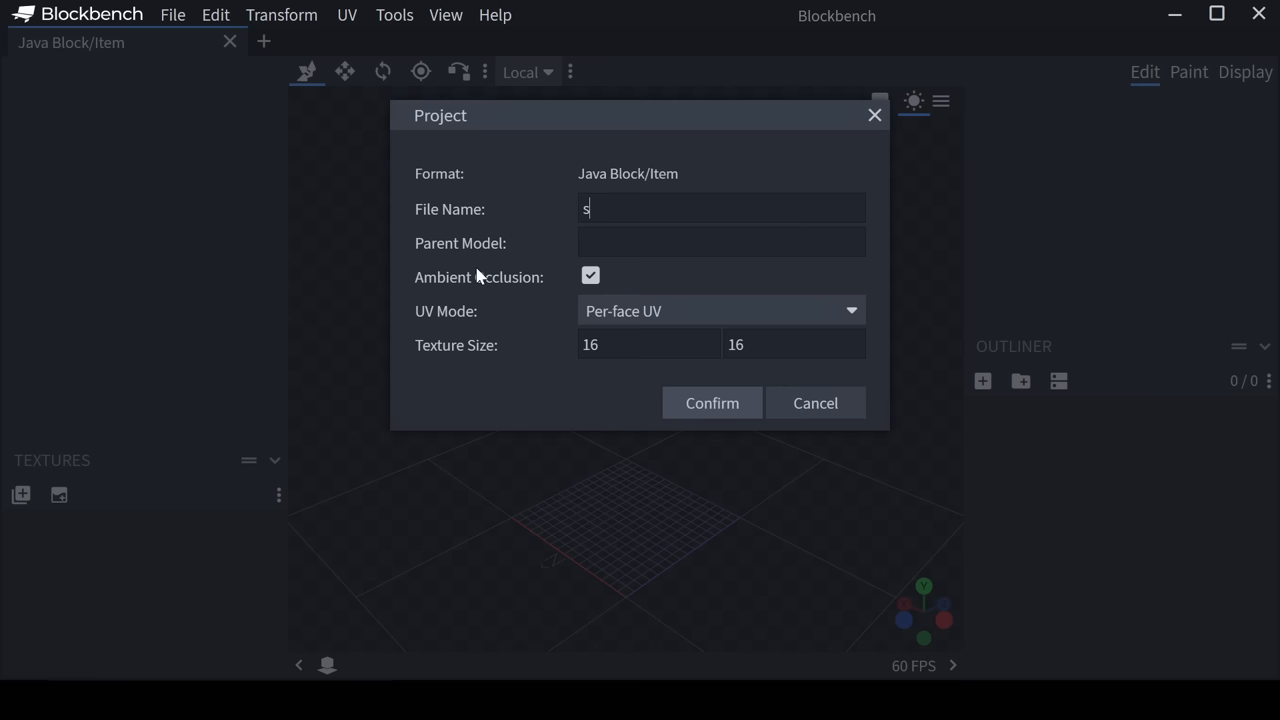
left_click(712, 404)
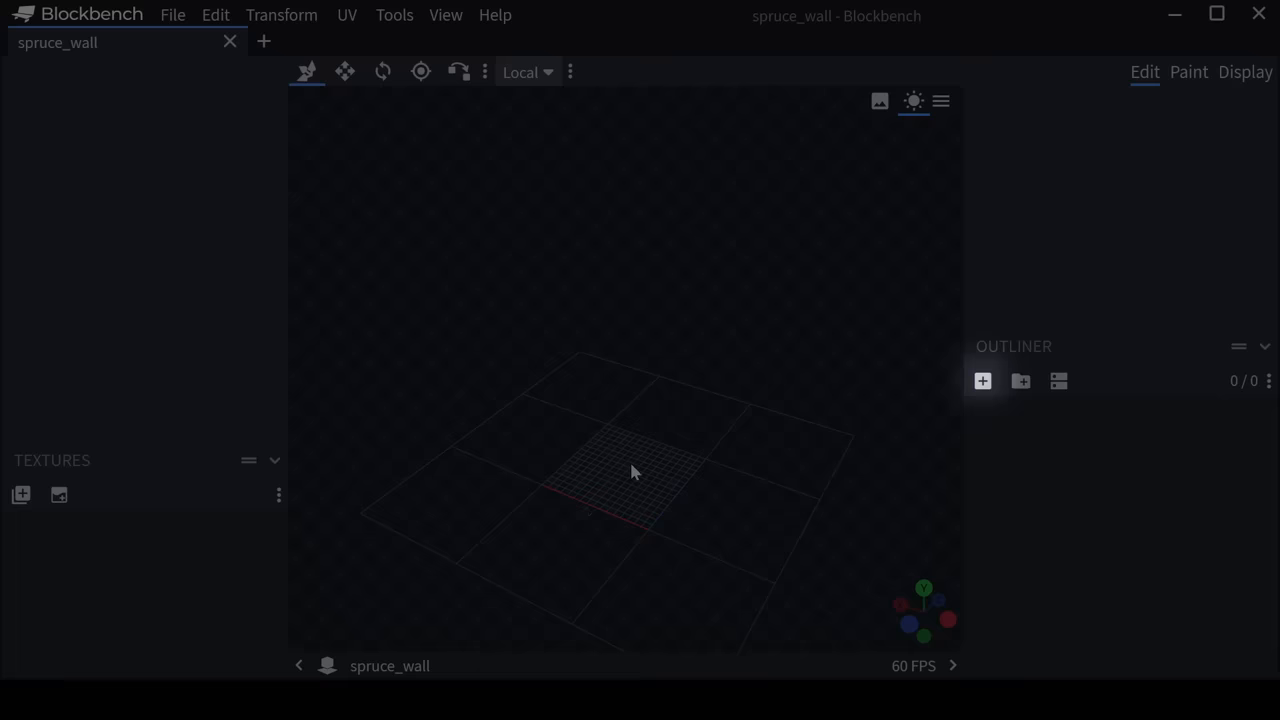
Add a new cube to the spruce_wall model and adjust its placement.
left_click(982, 380)
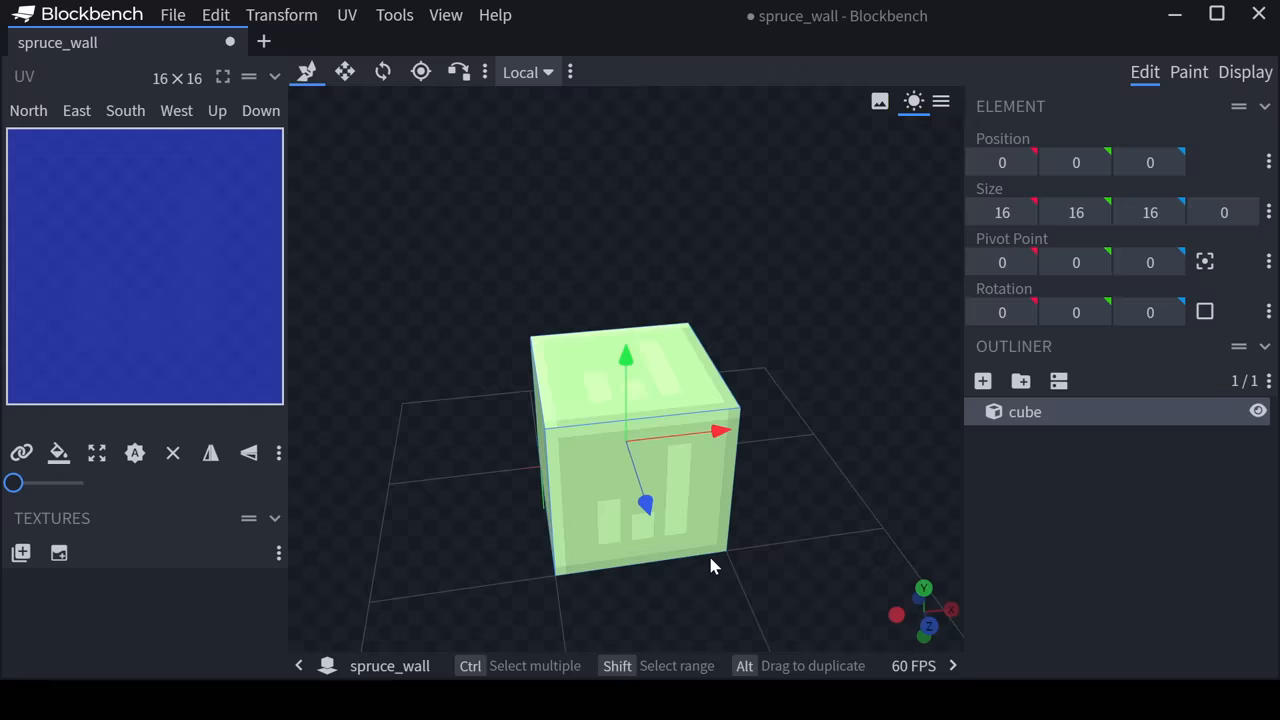
left_click_drag(624, 356, 624, 418)
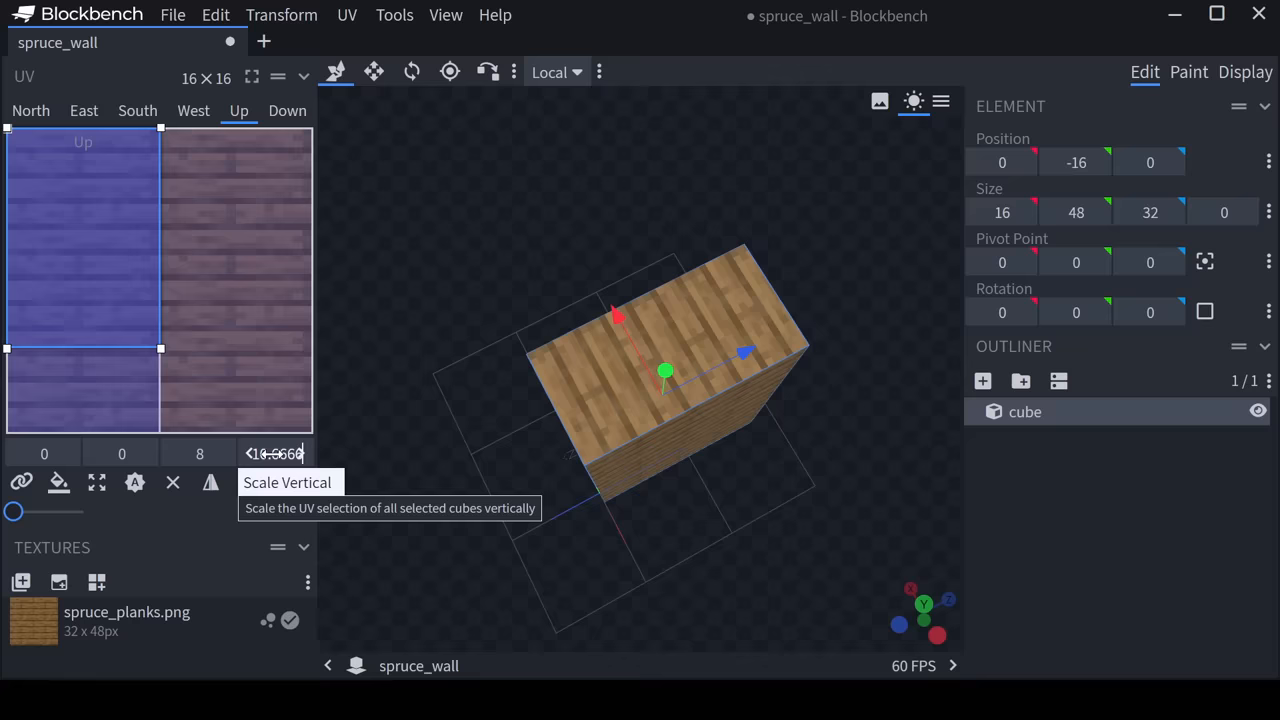
Stretch the cube face's spruce_planks texture mapping with Scale Vertical.
left_click(172, 14)
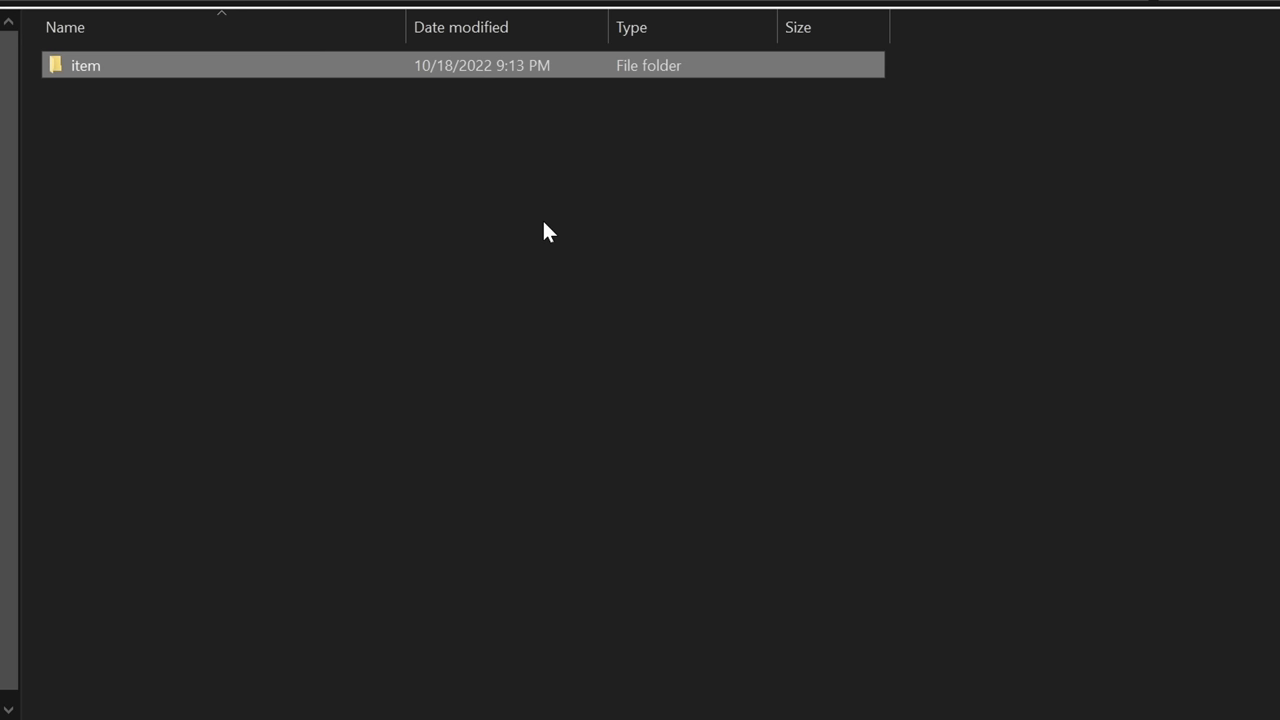
Enter the item folder, view spruce_wall.bbmodel, and open wooden_axe.json for editing.
double_click(84, 64)
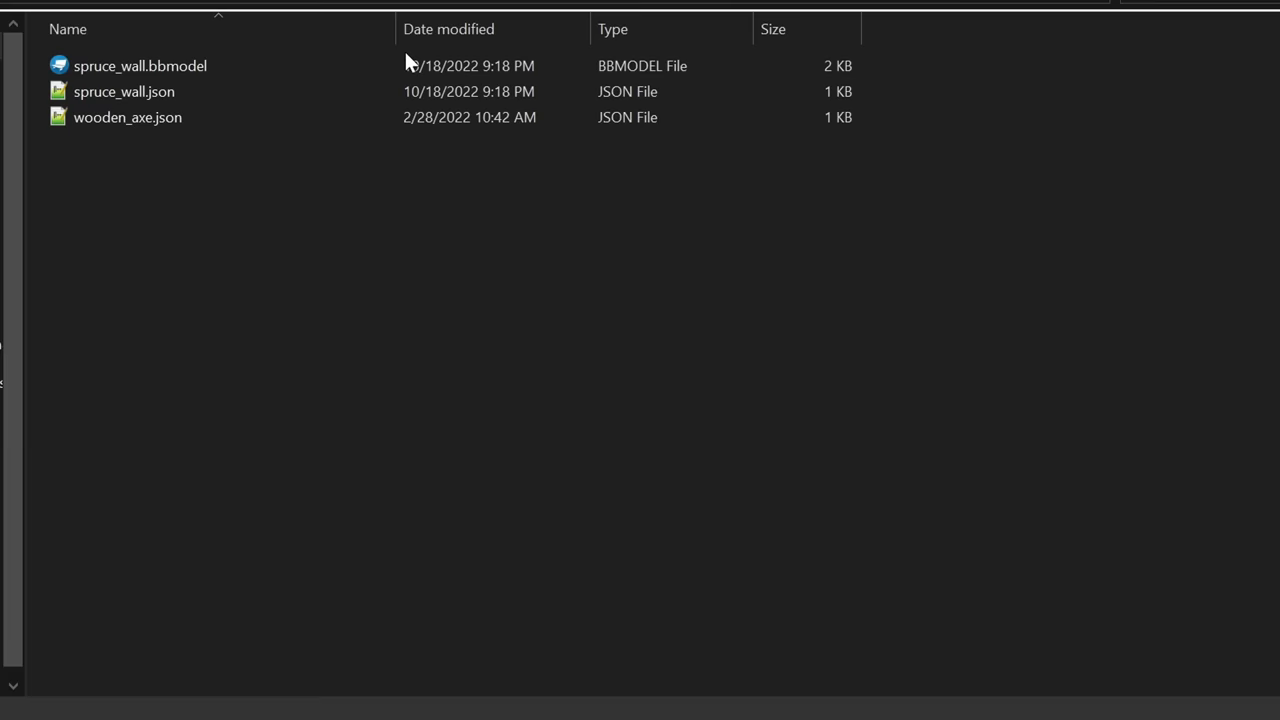
left_click(140, 66)
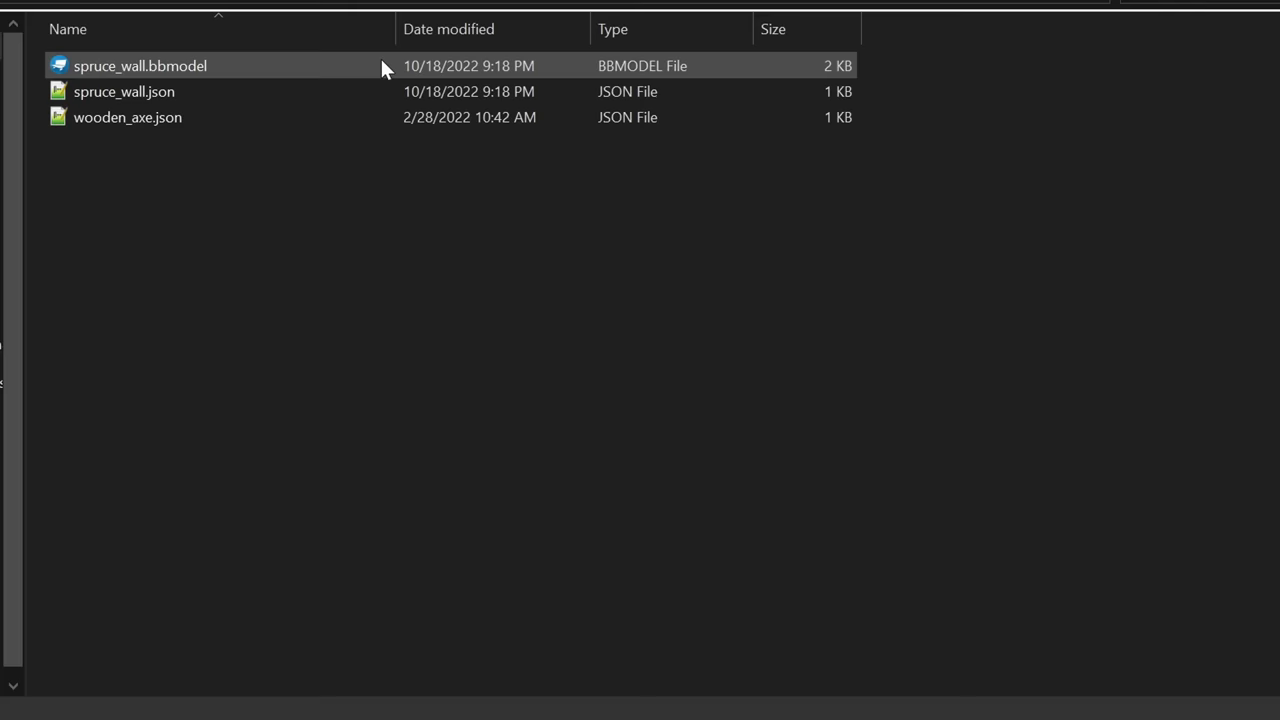
double_click(124, 92)
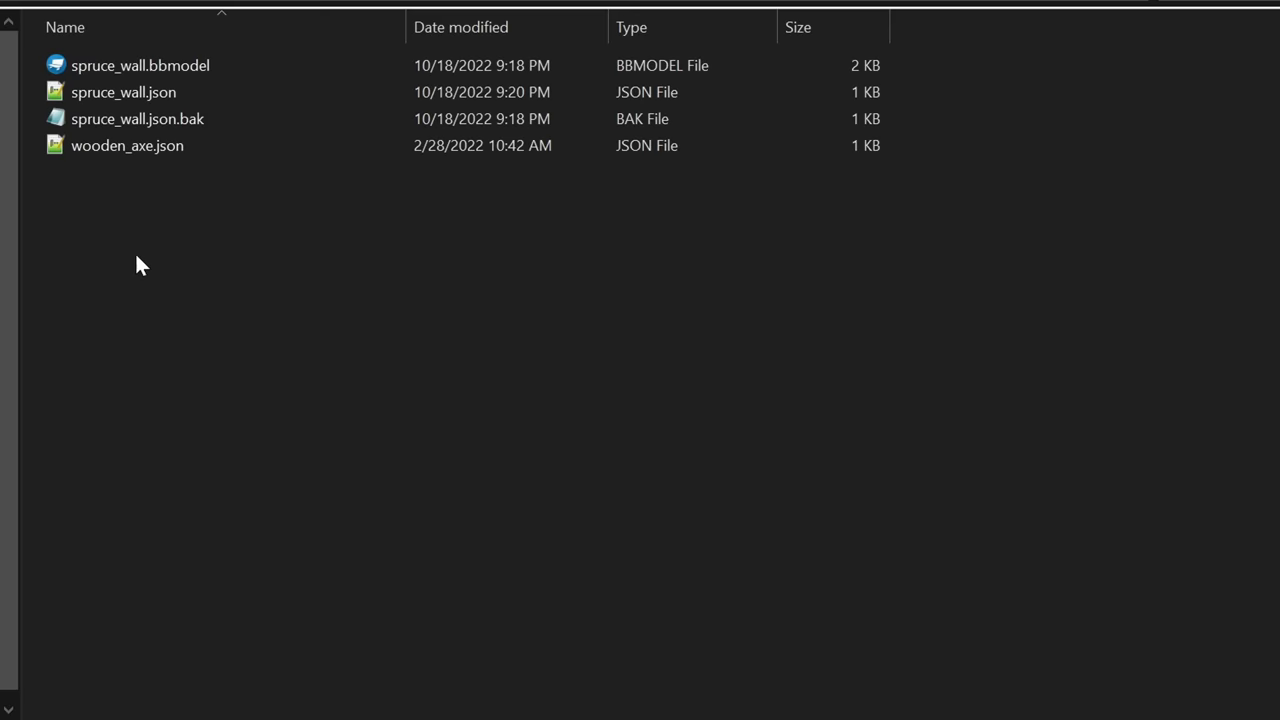
double_click(128, 144)
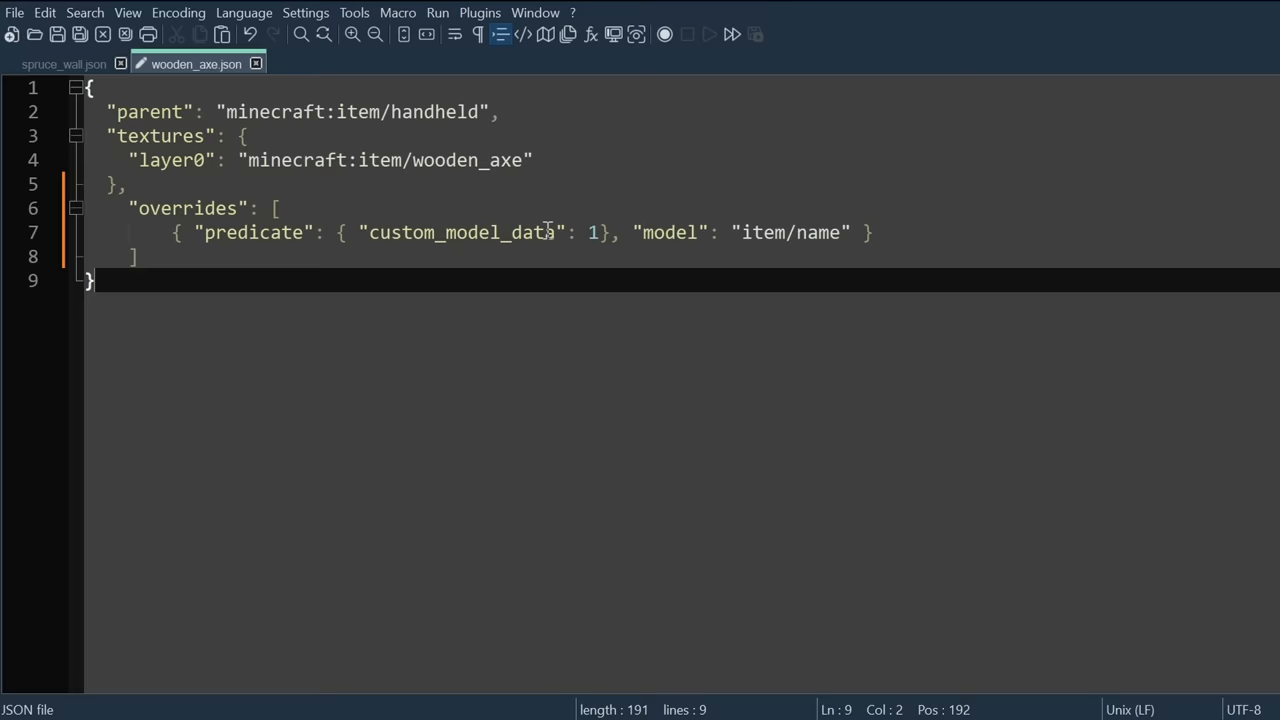
Point the wooden_axe.json custom_model_data override at the spruce_wall item model.
type("spru")
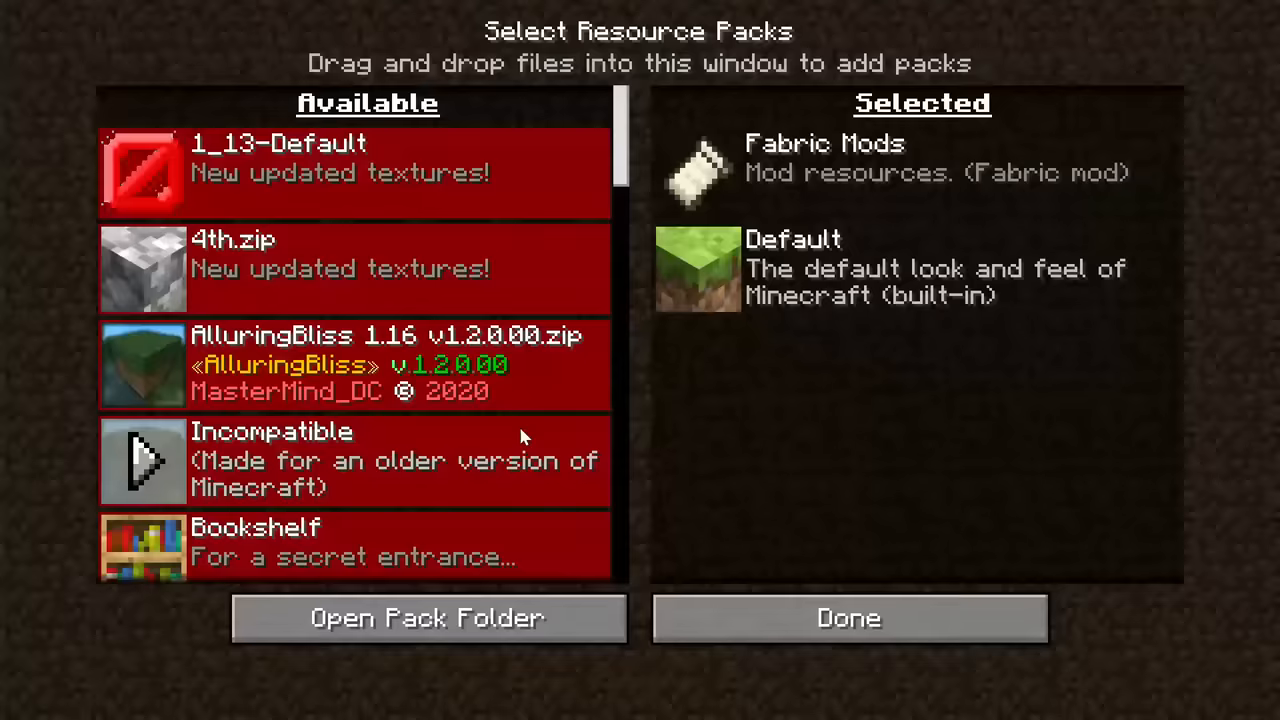
Select the custom pack from the Available resource packs list.
left_click(848, 618)
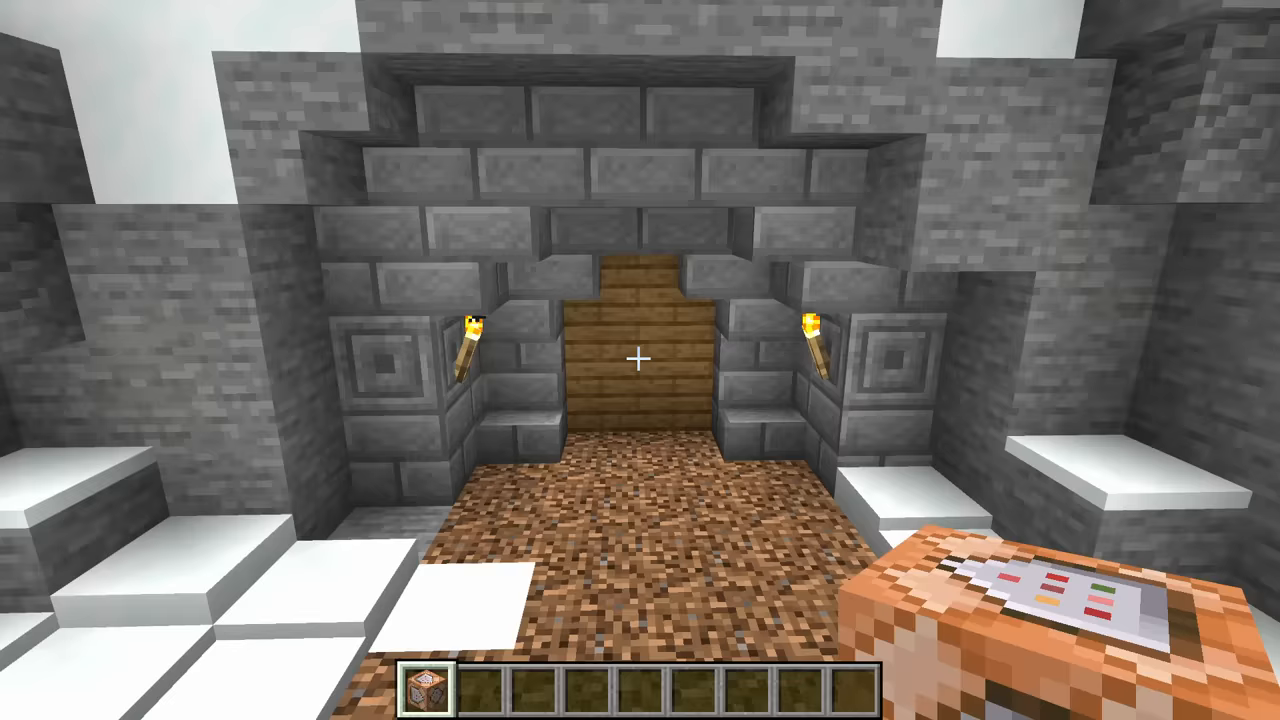
mouse_move(640, 360)
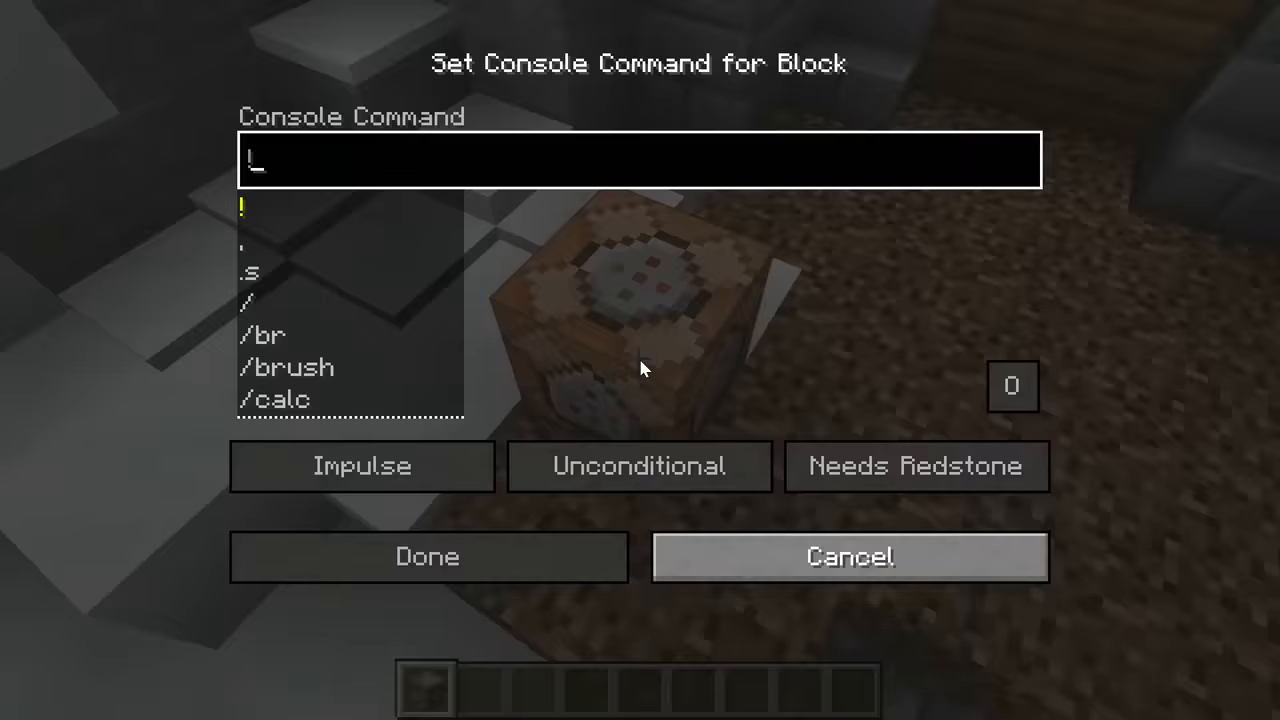
Write the grid-aligned summon command for the armor stand with NoAI:1b.
type("summon minecraft:area_effect_cloud ~ ~ ~ {Du")
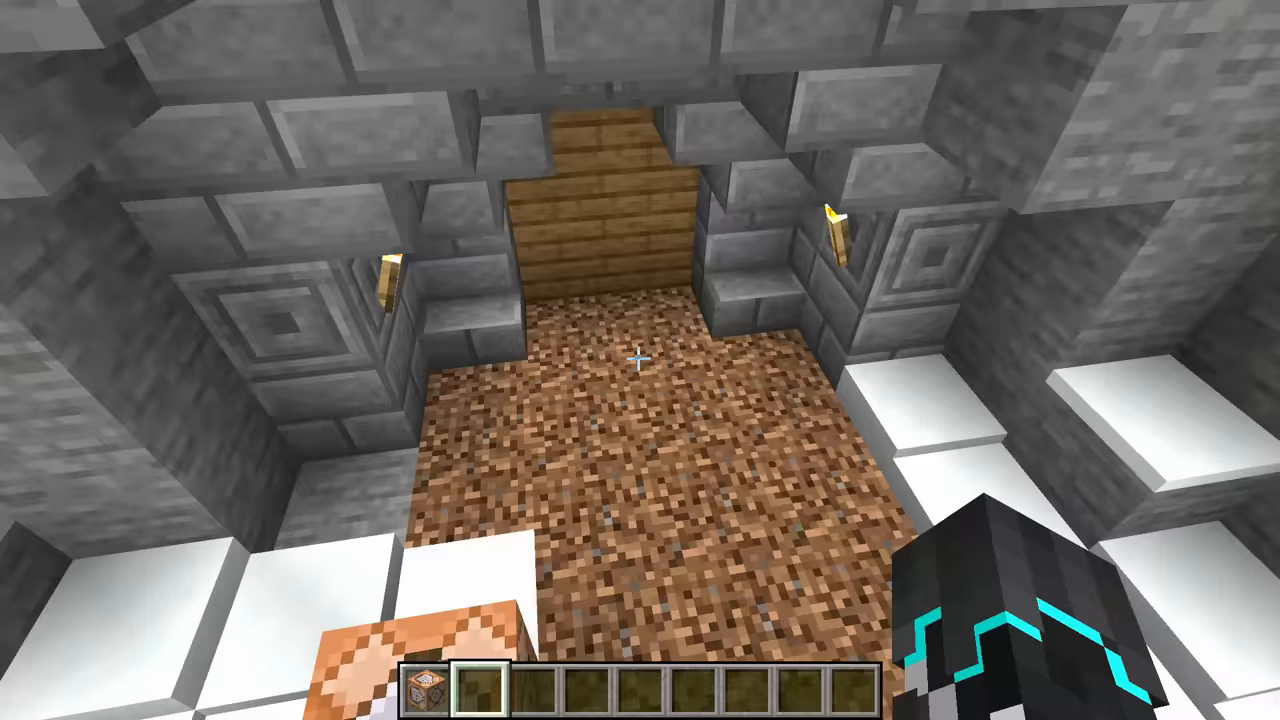
mouse_move(640, 360)
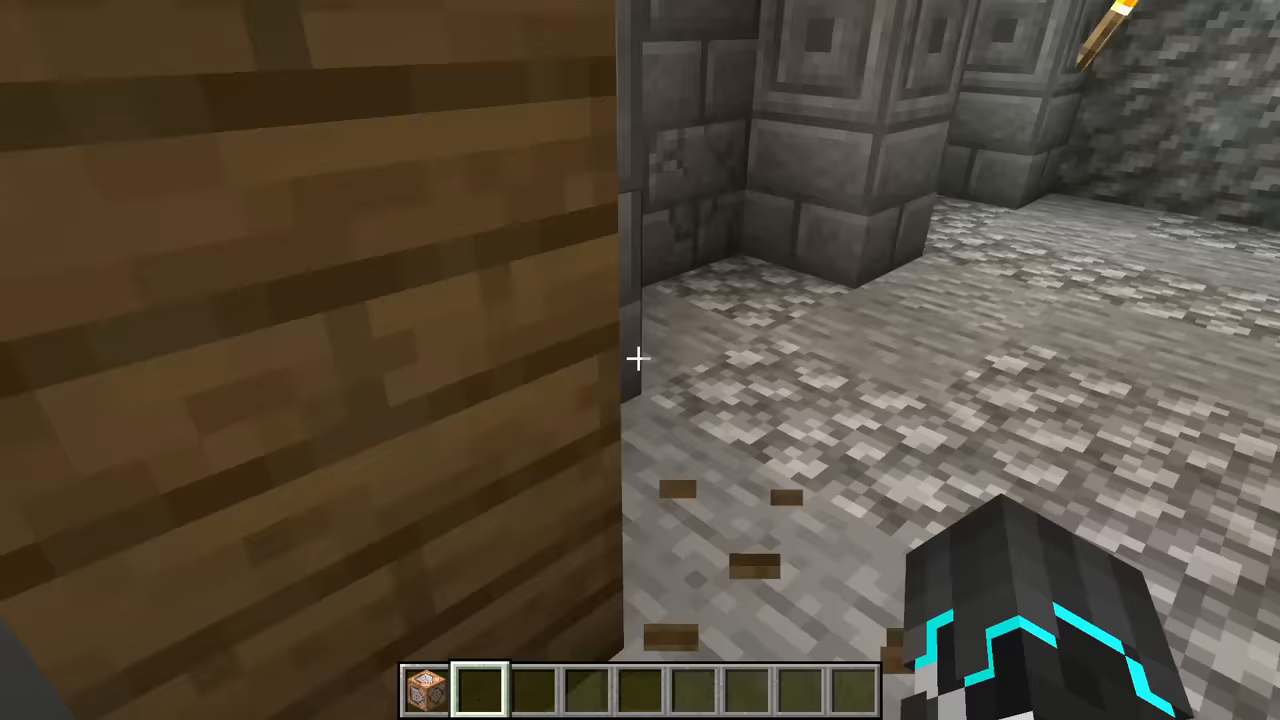
mouse_move(640, 360)
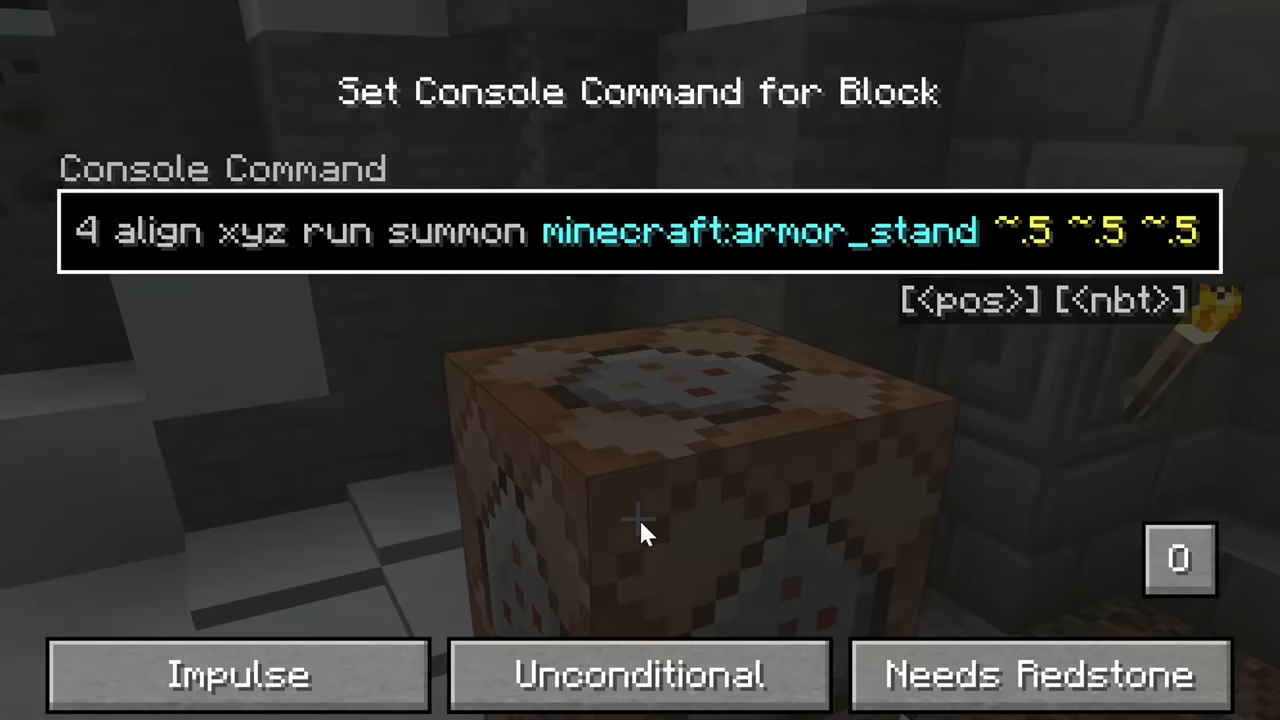
type("{NoAI:1b,")
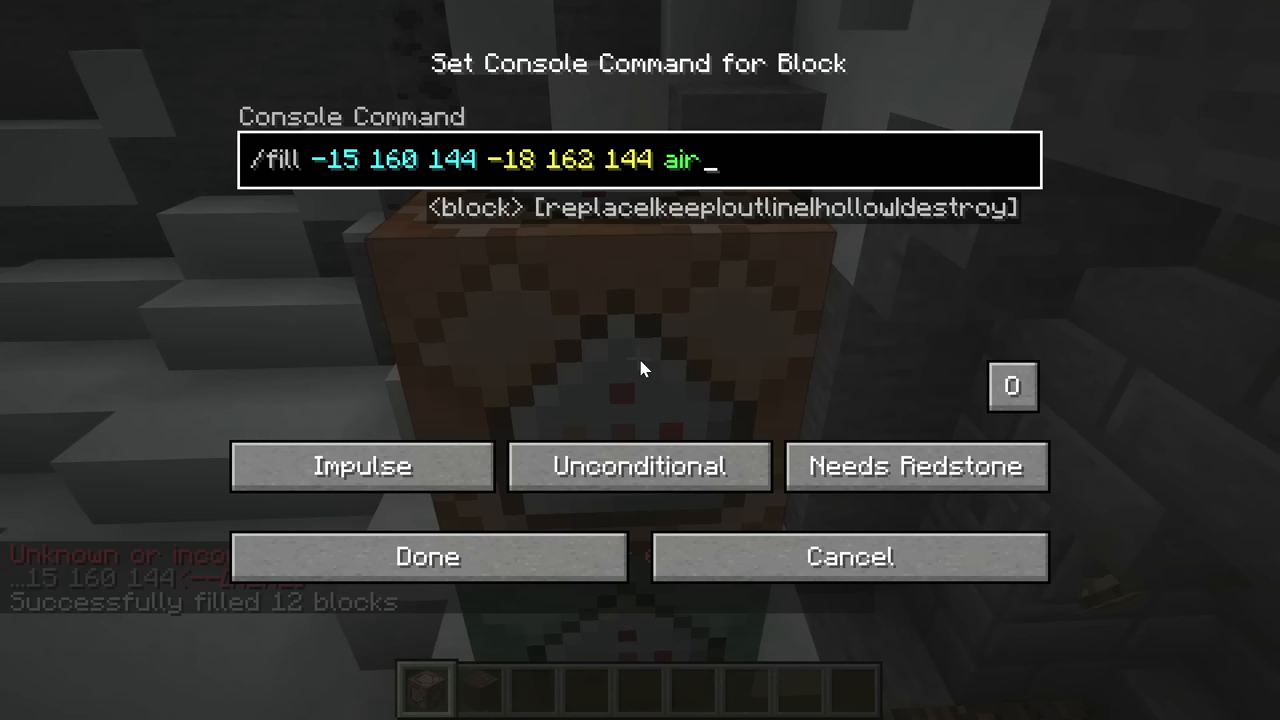
Confirm the /fill-to-air doorway command and start an 'execute positioned -16 160 144 run particle' command.
left_click(428, 556)
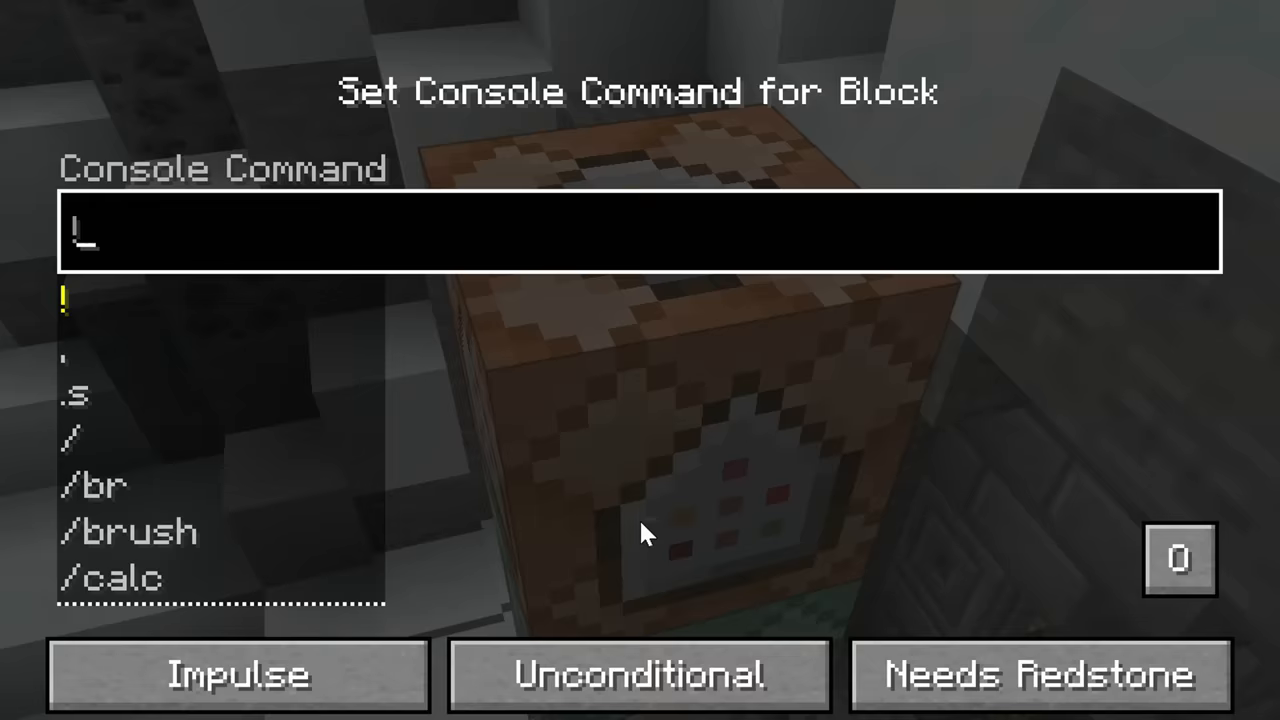
type("execute positioned -16 160 144 run particle")
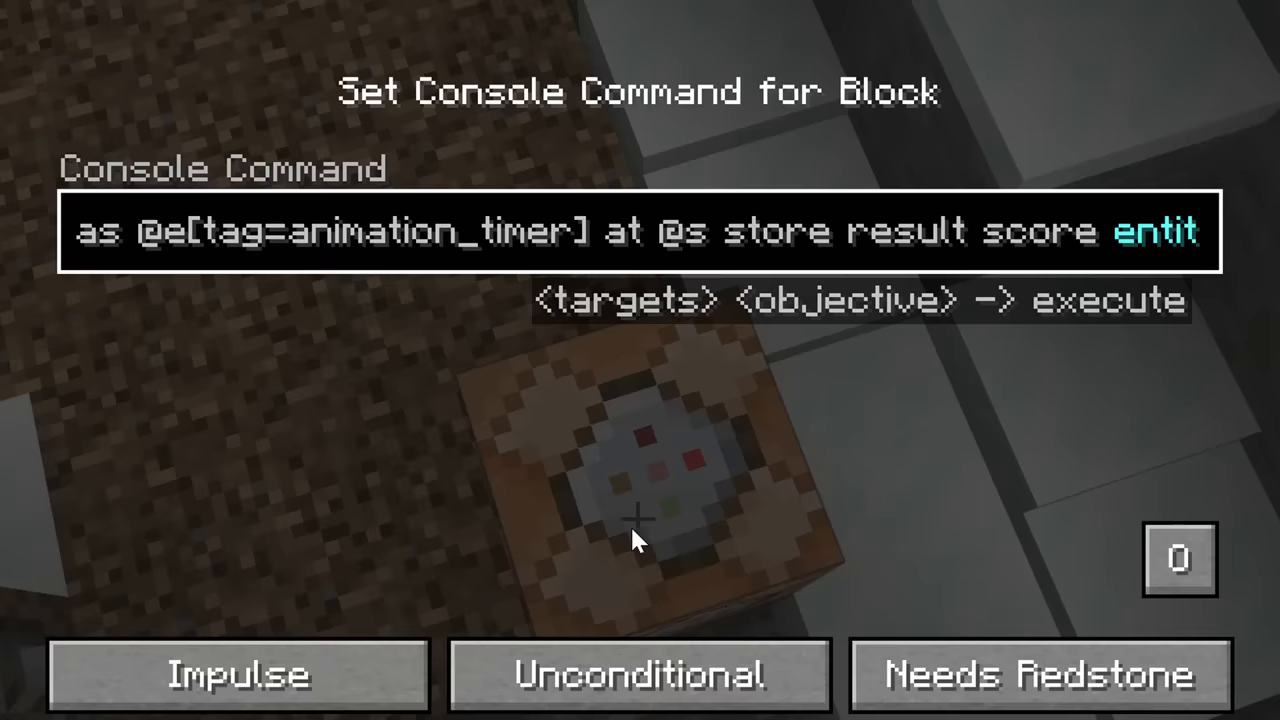
Save the command storing each animation_timer's Time data into its Time score.
key("Escape")
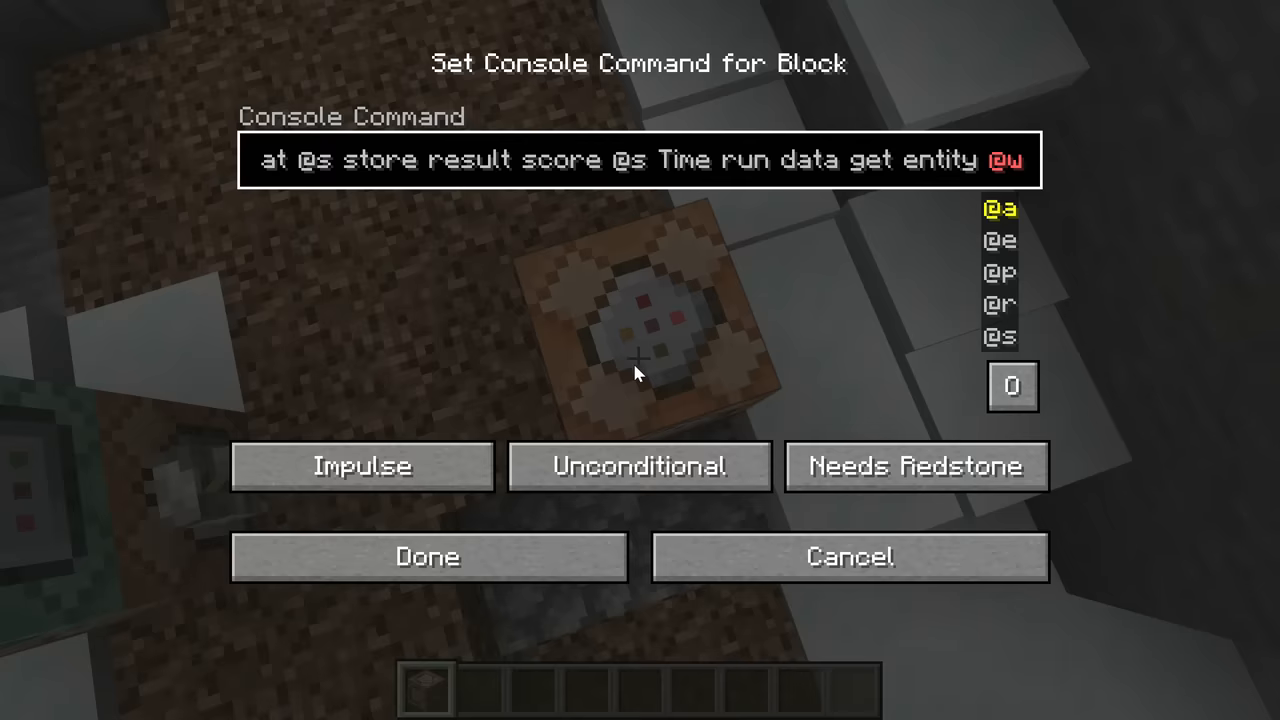
left_click(428, 556)
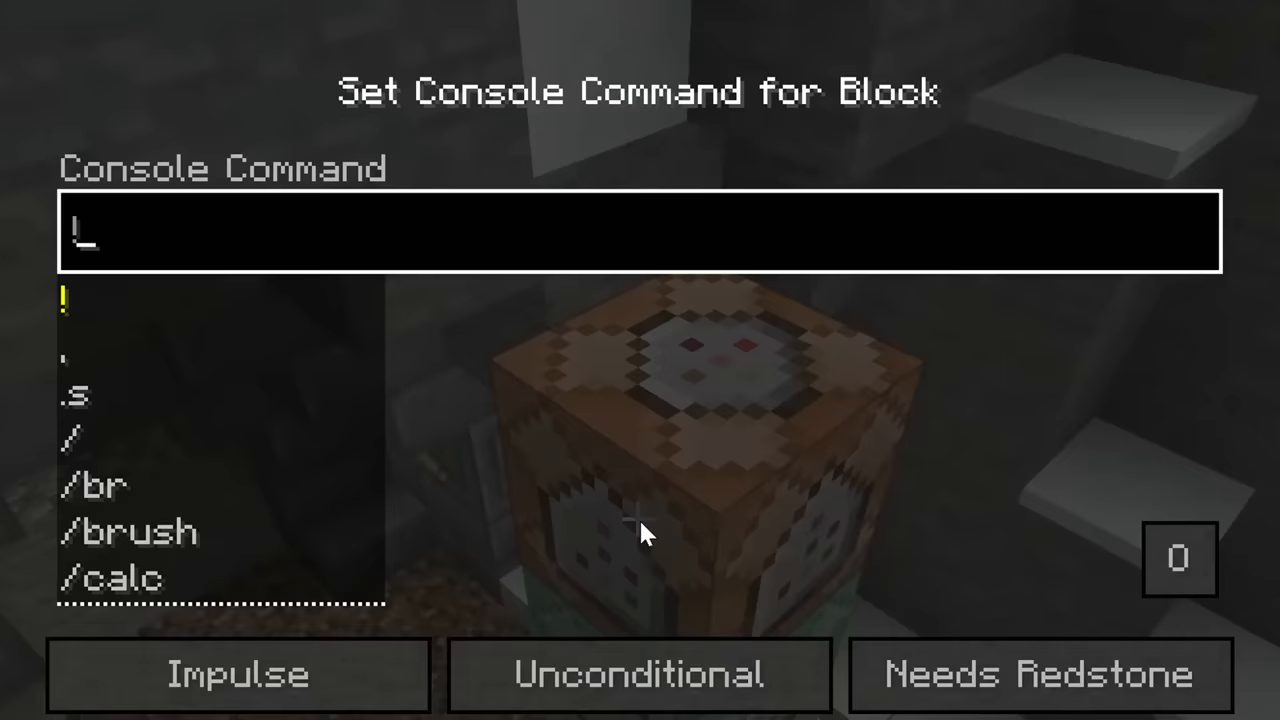
Enter execute if entity @e[tag=animation_timer,scores={Time=60}] run kill @e[tag=door...] and confirm it.
type("execute if entity @e[tag=animation_timer,scores={Time=60..")
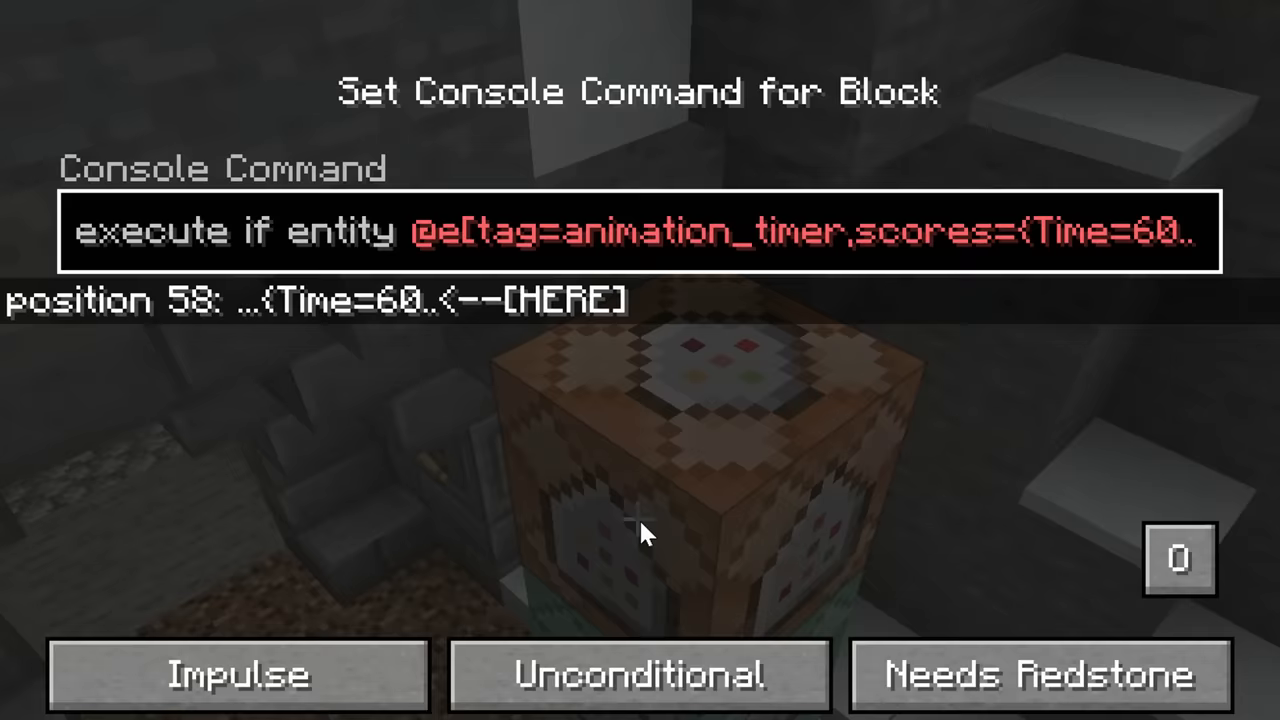
key("Backspace")
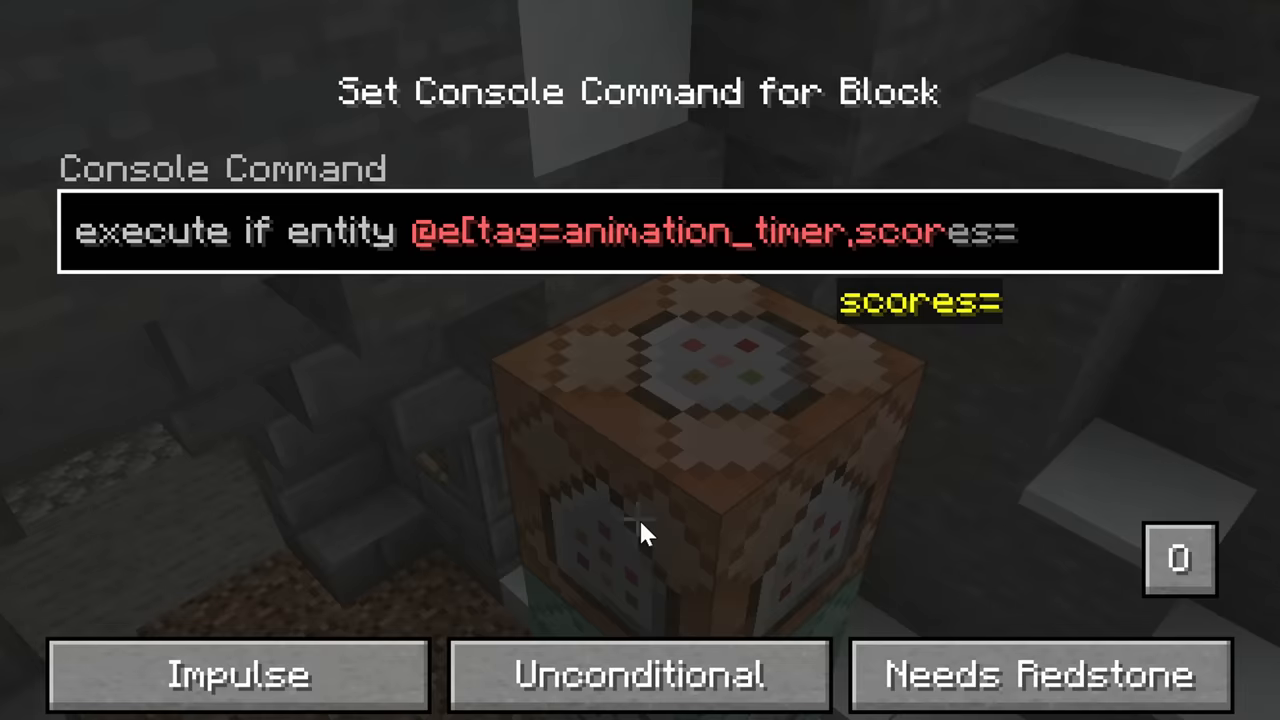
type("{Time=60}] align")
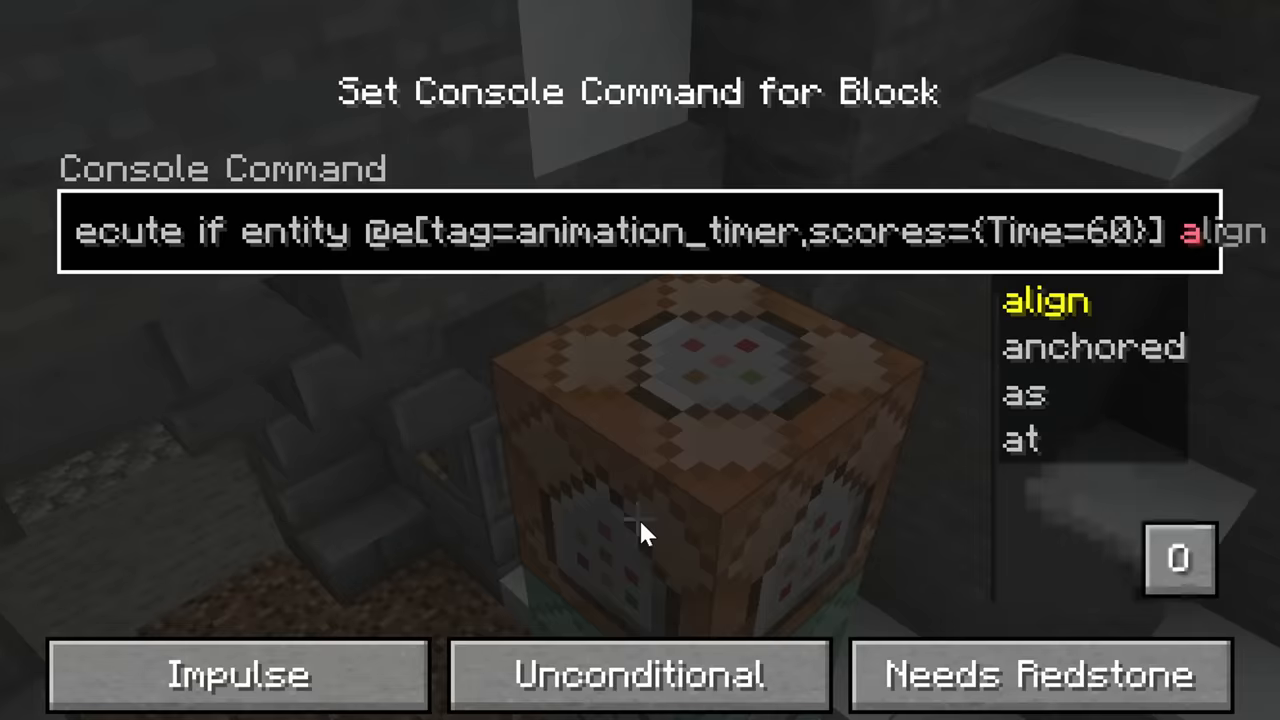
type("run !")
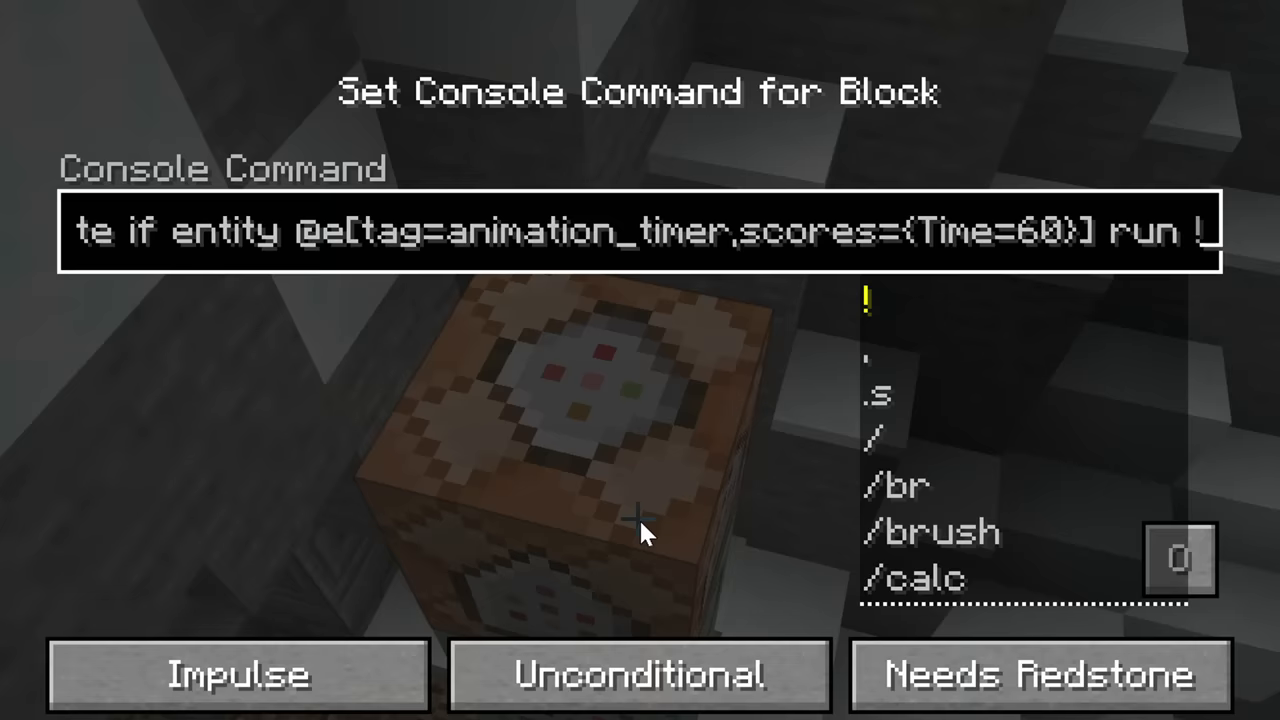
type("kill @e[tag=doo")
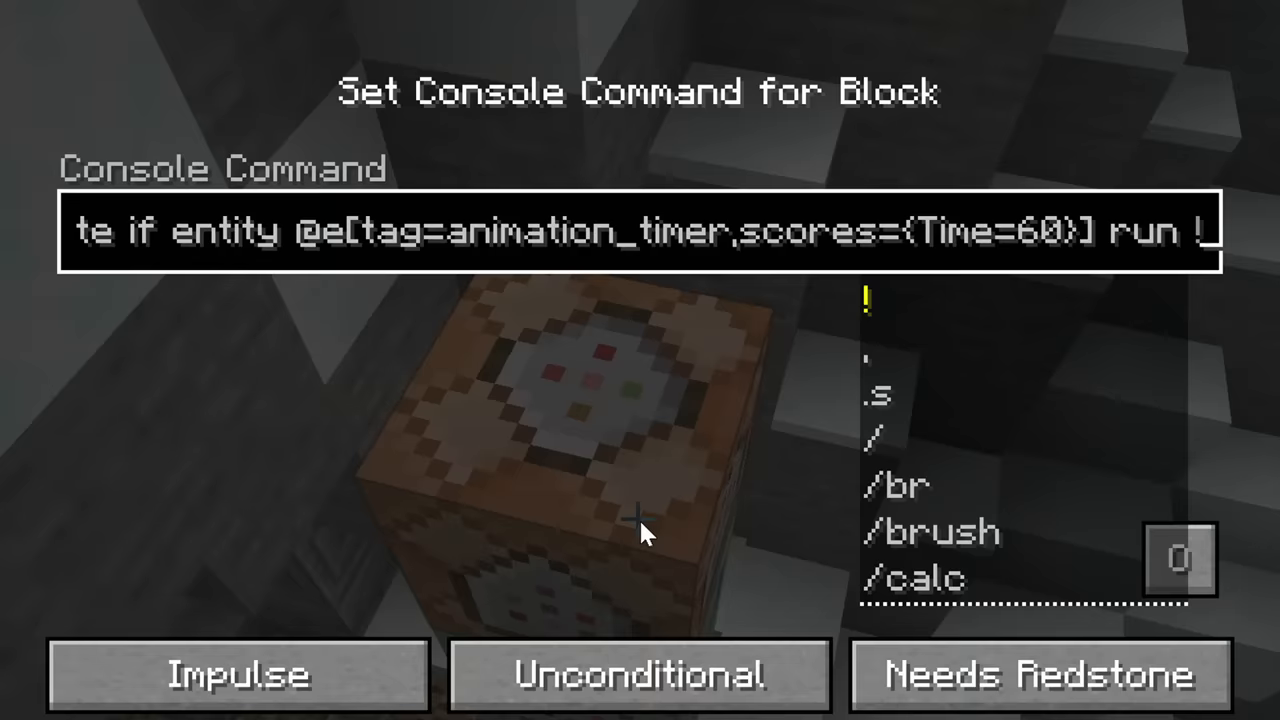
key("Escape")
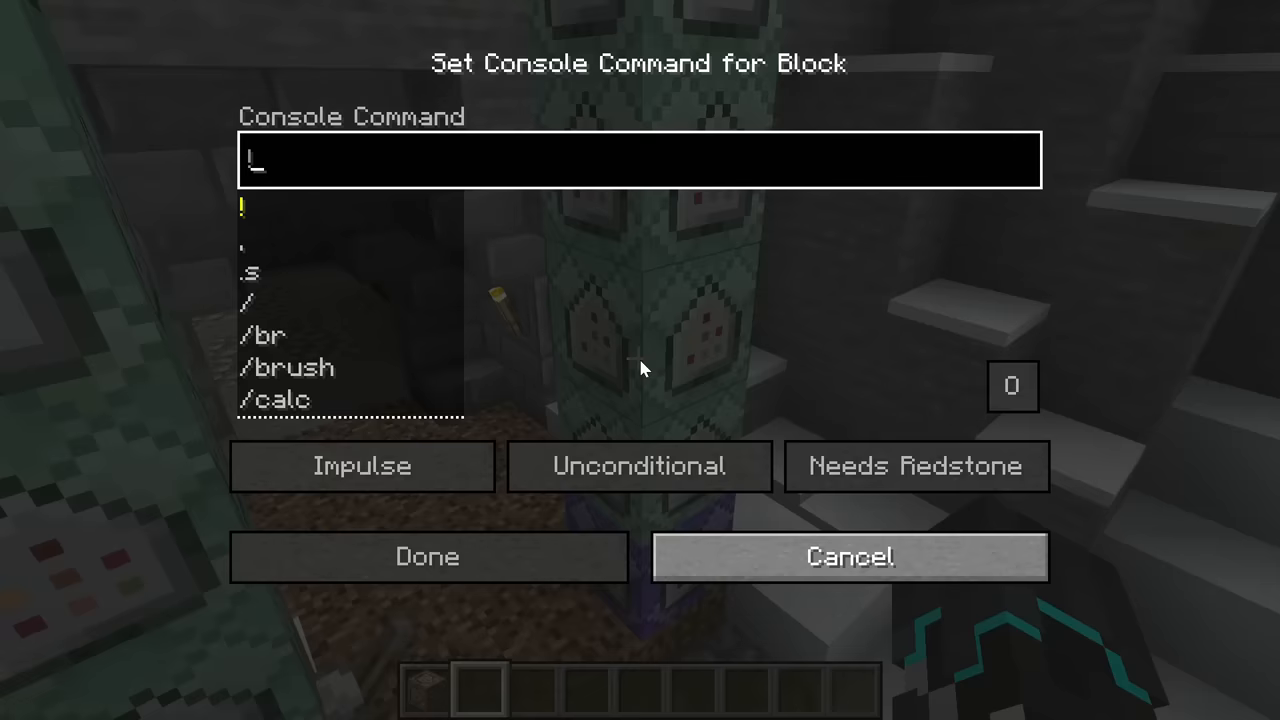
Edit the chain blocks' tp @s ~ ~ ~ ~<angle> ~ rotation values for @e[tag=door_right].
left_click(426, 556)
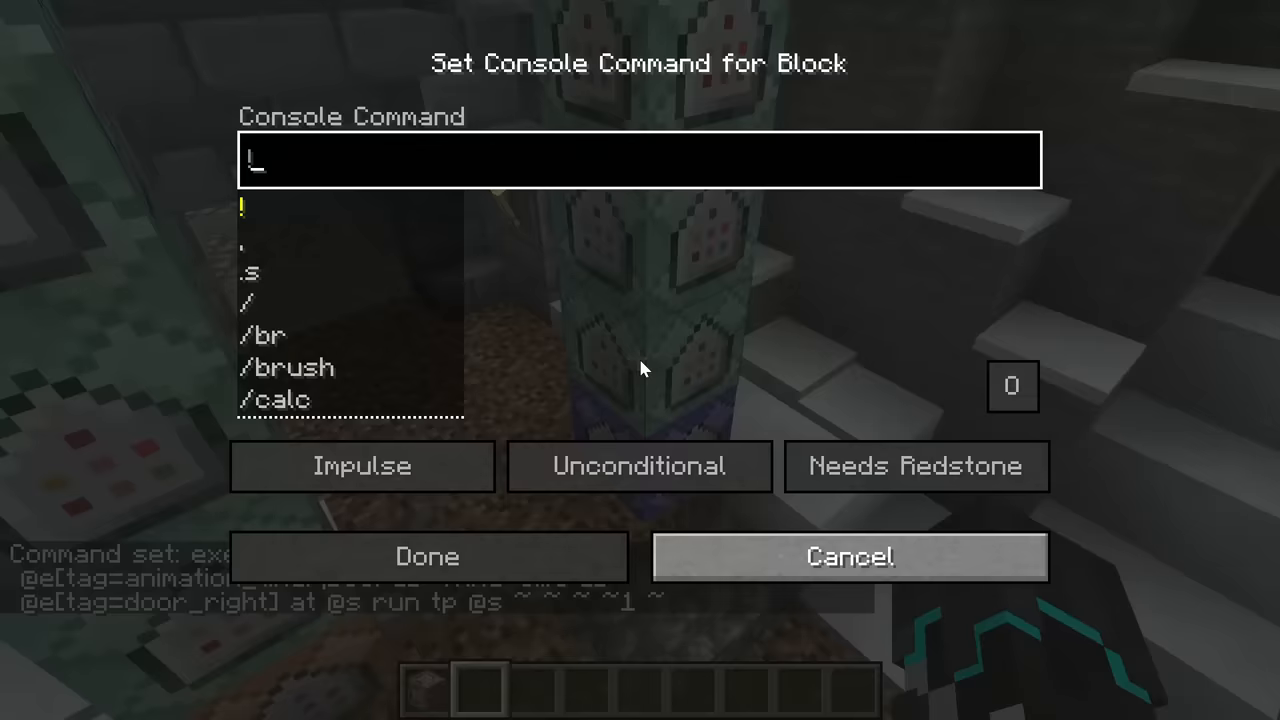
left_click(848, 556)
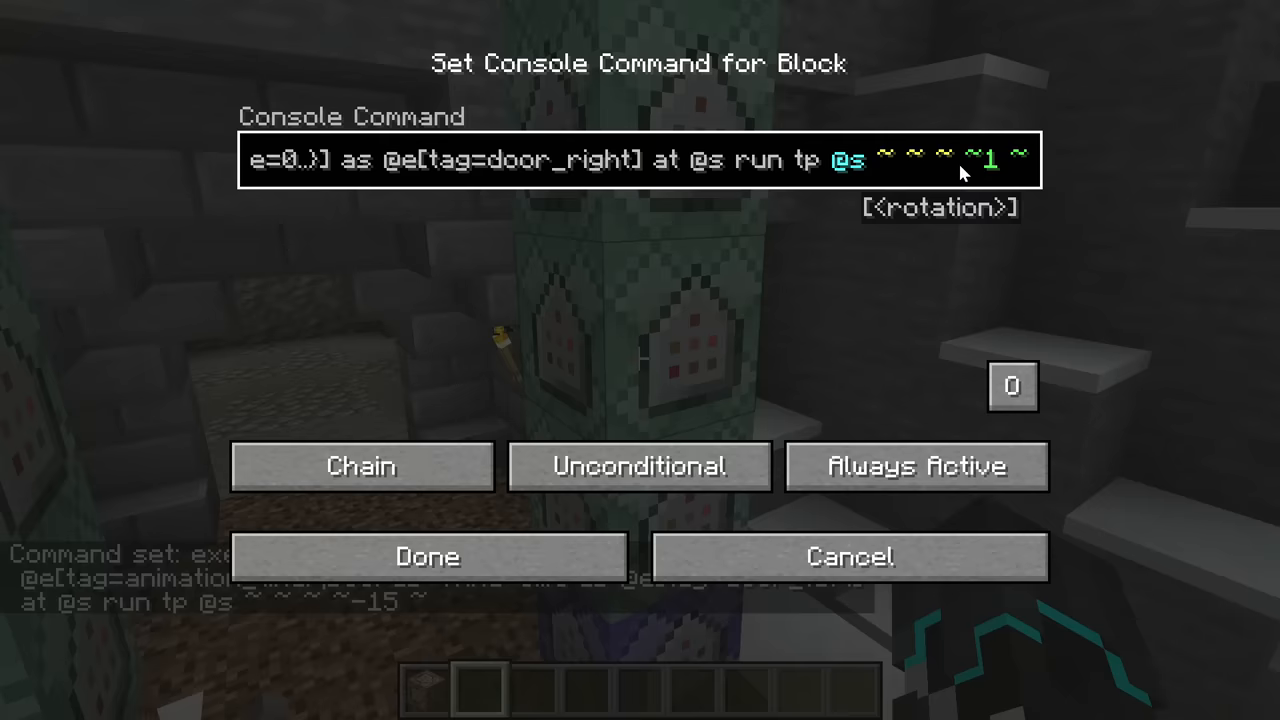
left_click(428, 556)
type("25")
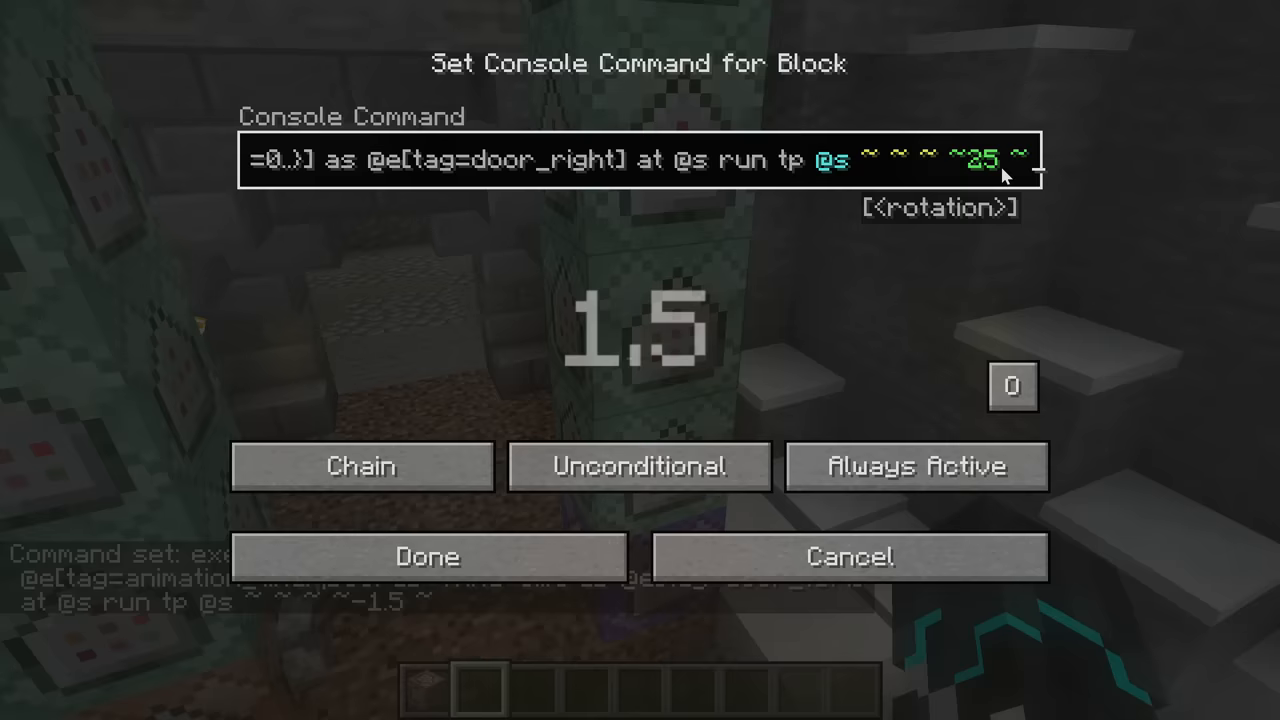
left_click(426, 556)
type("/scoreboard objectives add Time")
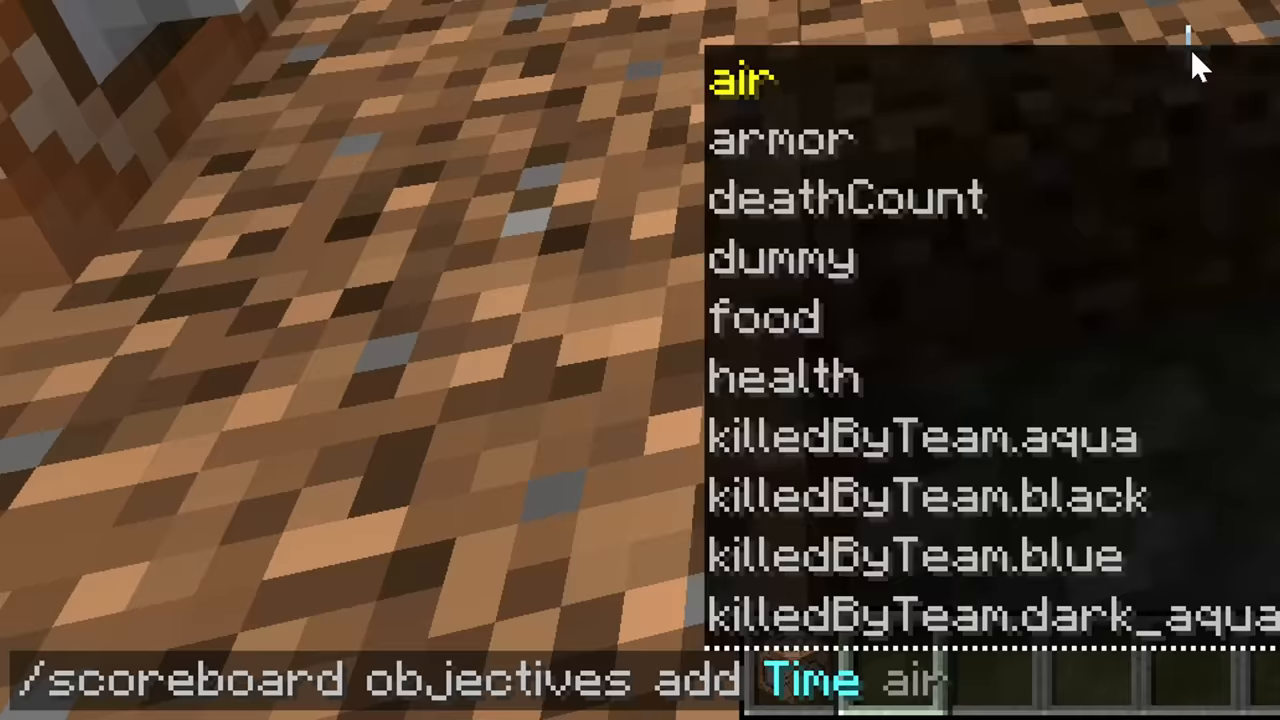
Run /scoreboard objectives add Time dummy in chat and cancel the empty command block screen.
type("d")
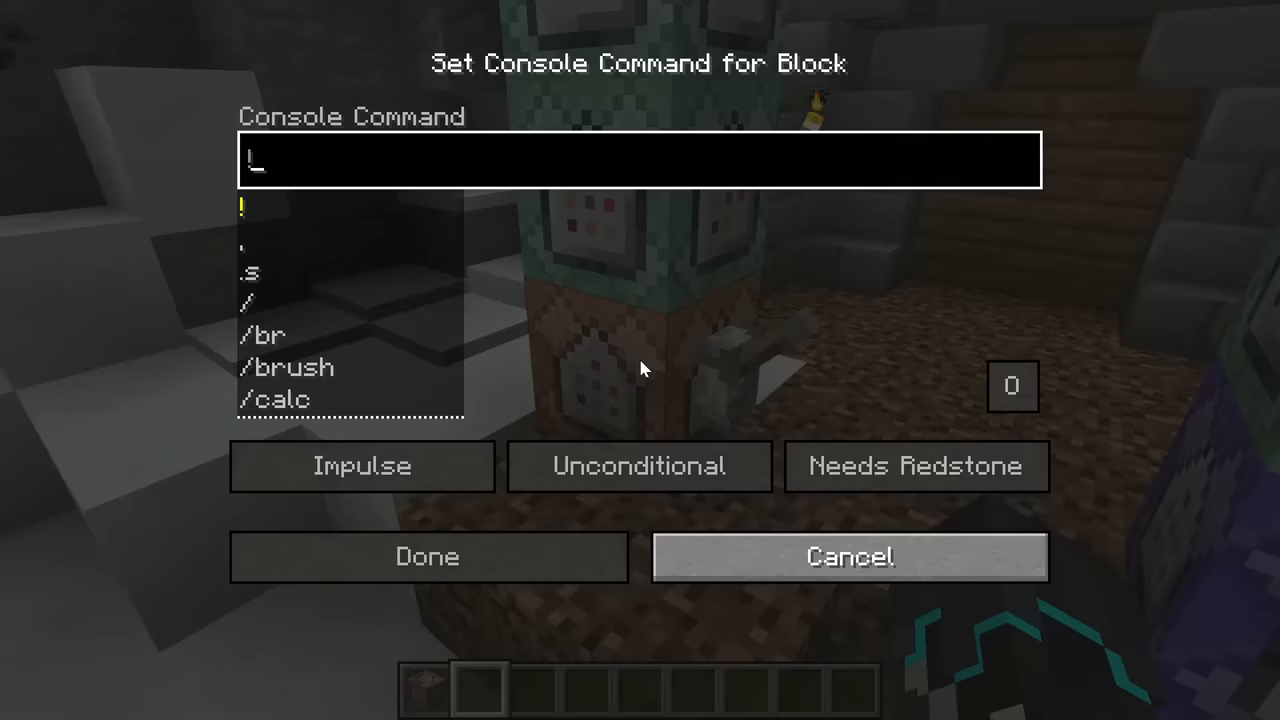
left_click(848, 556)
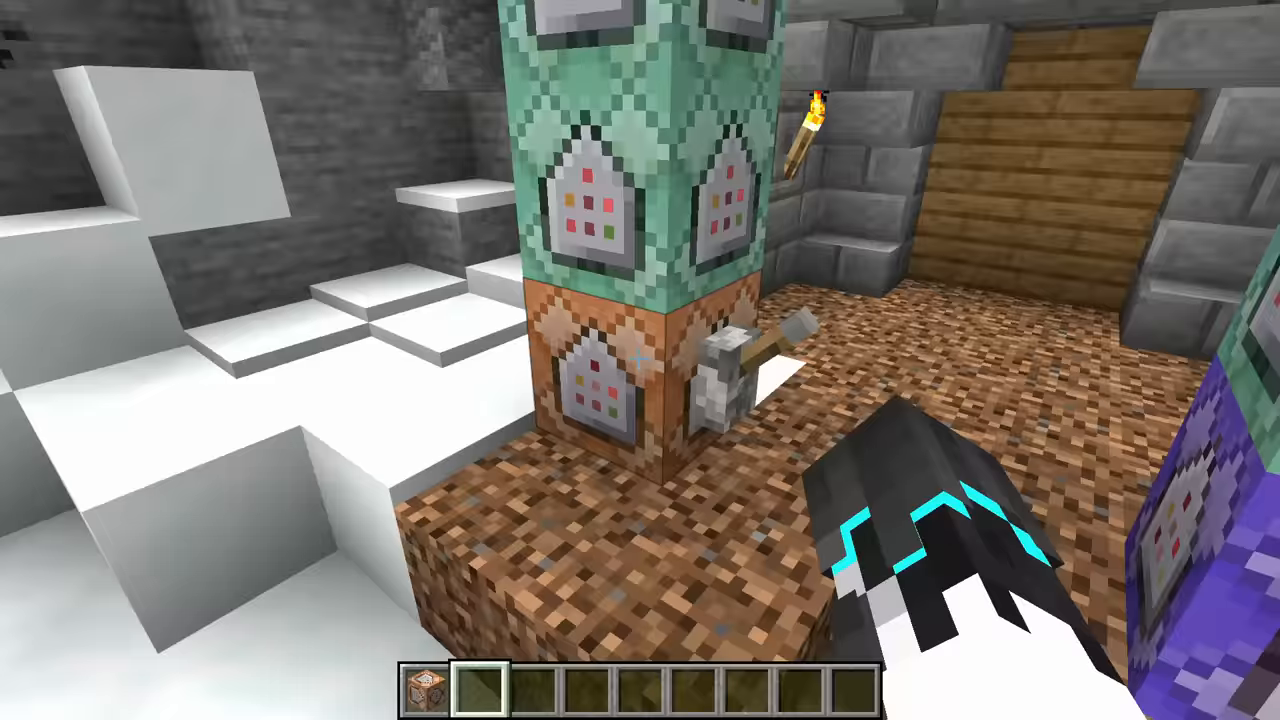
mouse_move(640, 360)
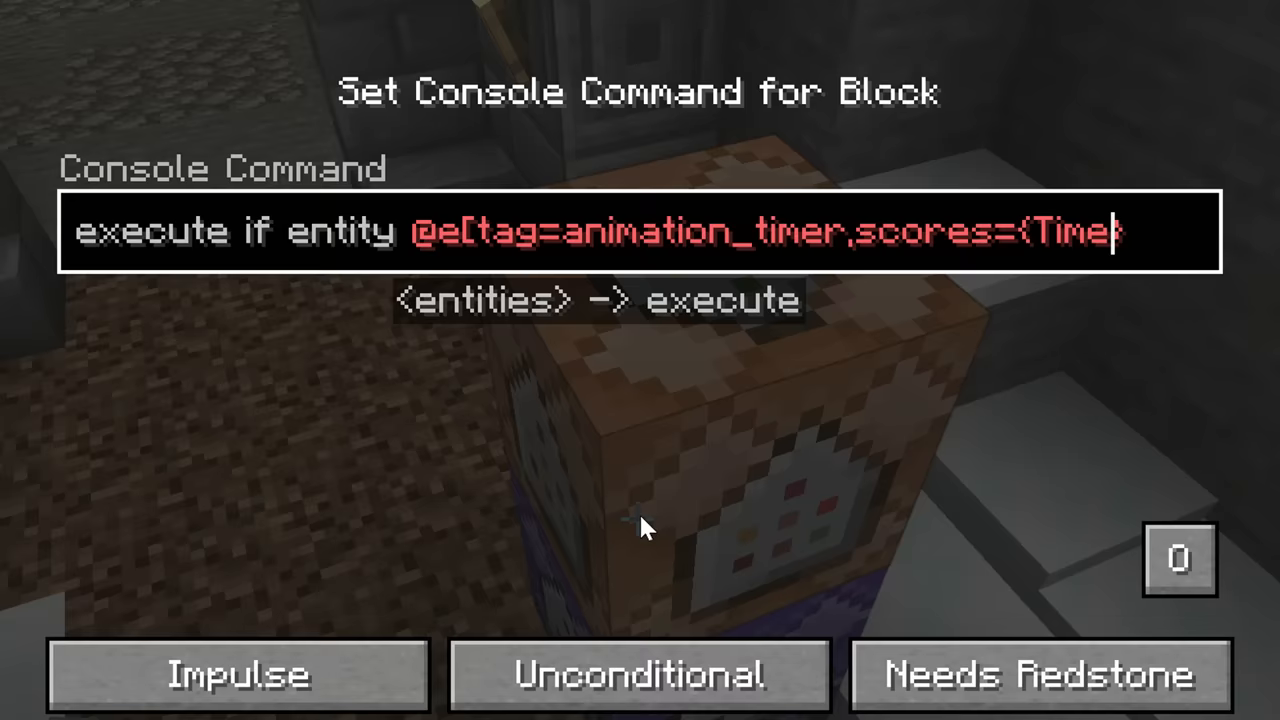
Start execute if entity @e[tag=animation_timer,scores={Time=0..}] at @a in a command block.
type("=0..}] at @a")
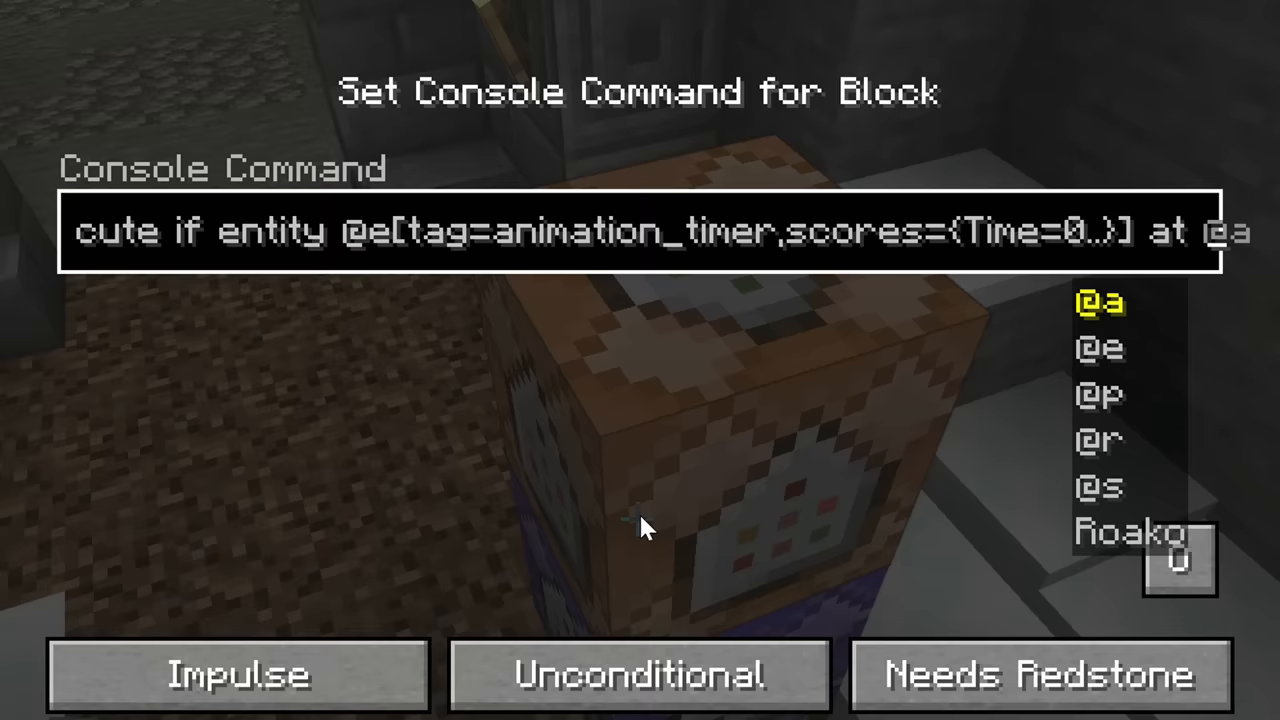